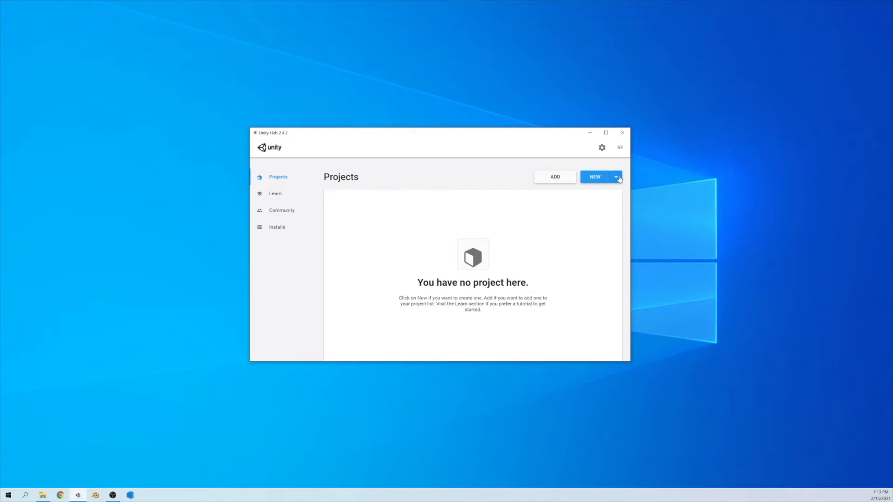
# Step: Create a new 3D project 'HoloLensHandTracking' using Unity 2019.4.18f1 from Unity Hub
pyautogui.click(616, 177)
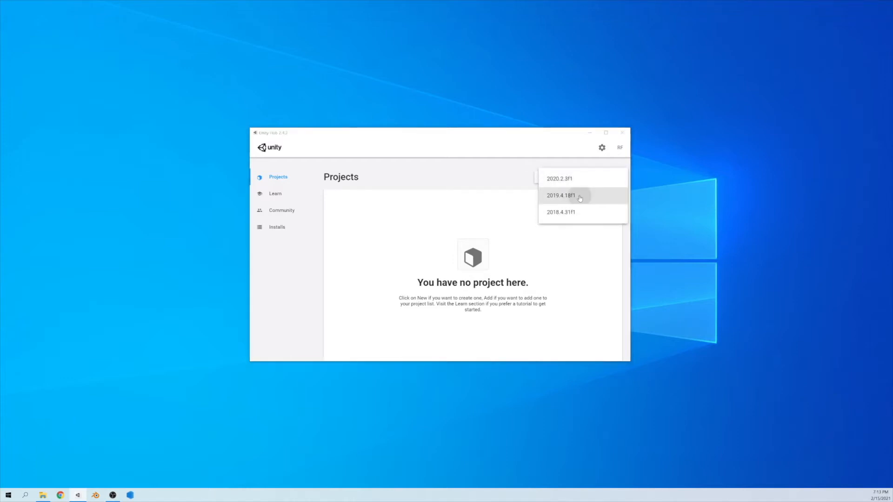
pyautogui.click(561, 195)
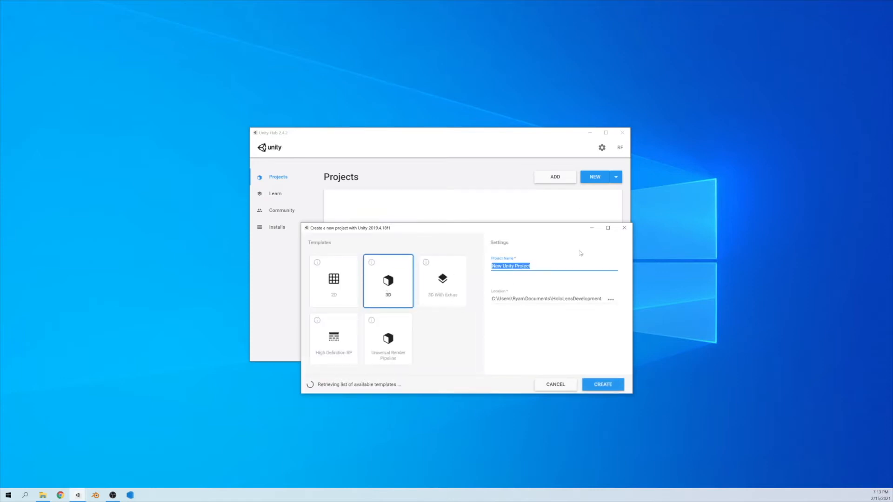
pyautogui.write('HoloLensHandTracking')
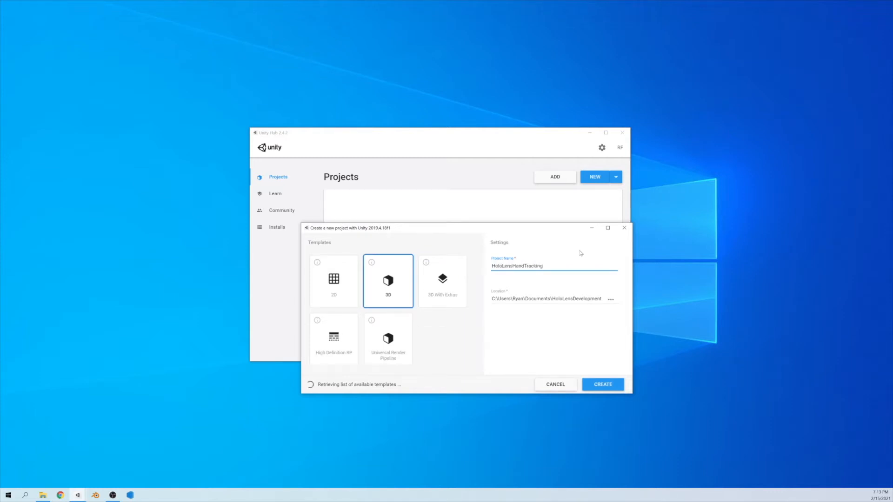
pyautogui.click(602, 384)
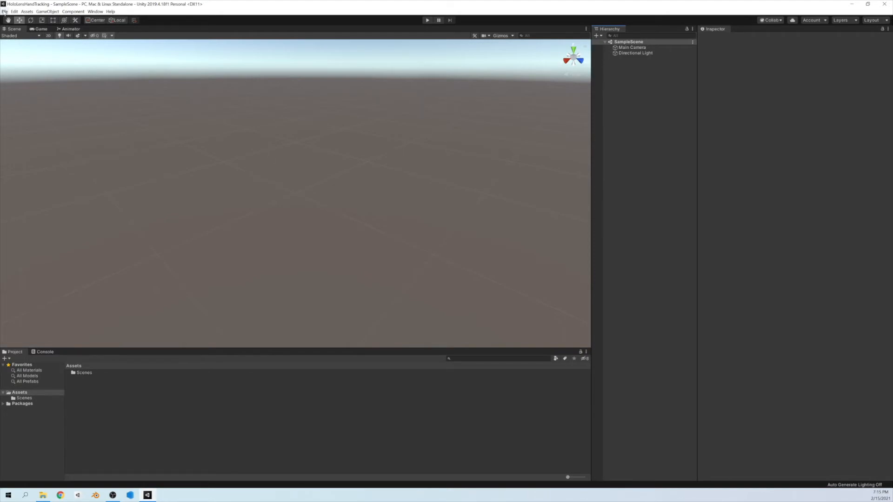
# Step: Set the build target to Universal Windows Platform in Build Settings and close it
pyautogui.click(4, 12)
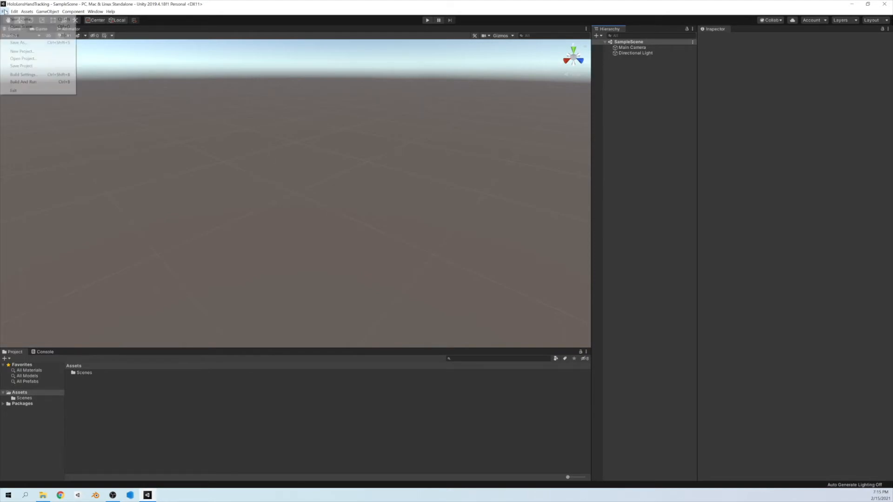
pyautogui.click(22, 75)
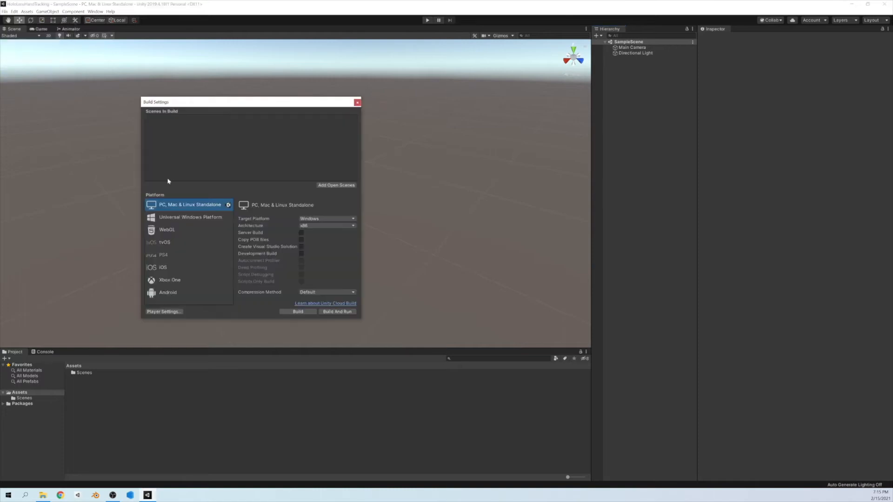
pyautogui.click(190, 190)
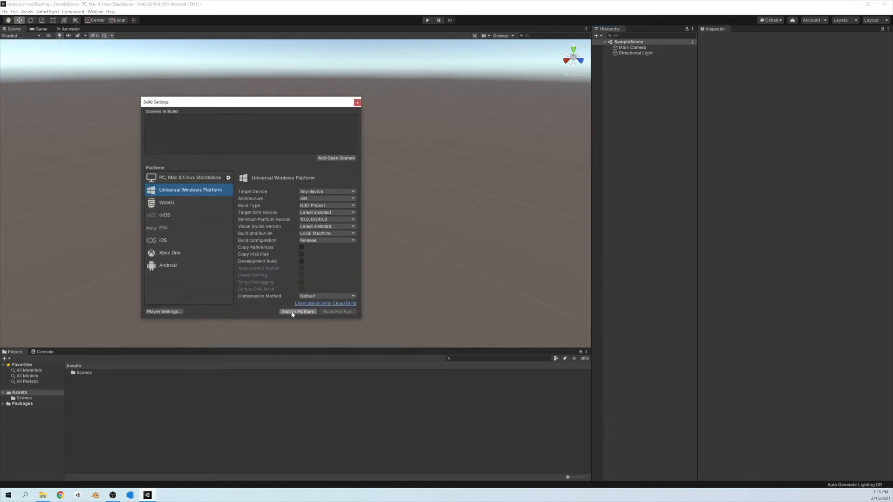
pyautogui.click(298, 312)
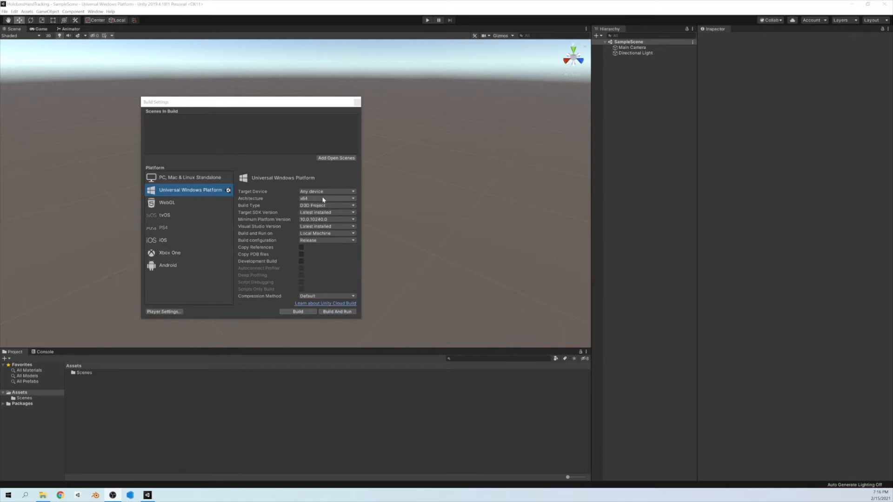
pyautogui.moveTo(337, 191)
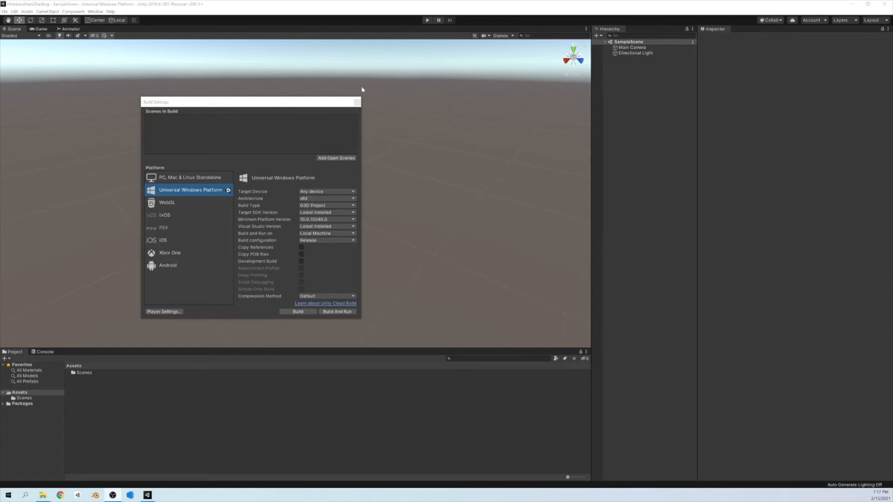
pyautogui.click(357, 102)
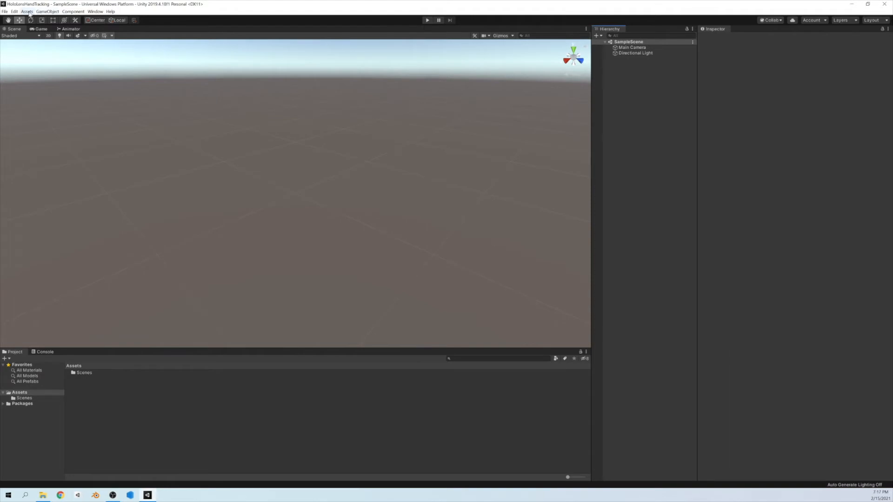
# Step: Import the MRTK Foundation 2.4.0 .unitypackage from the MRTK\2.4.0 folder as a custom package
pyautogui.click(26, 11)
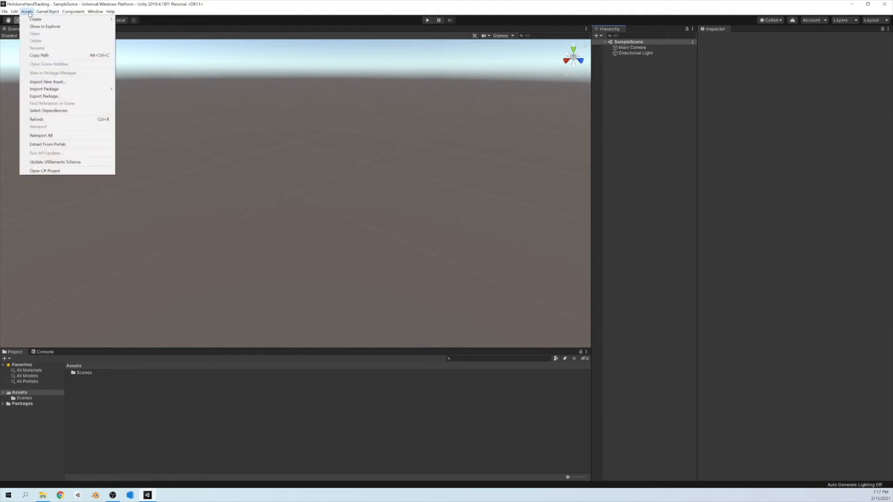
pyautogui.moveTo(45, 89)
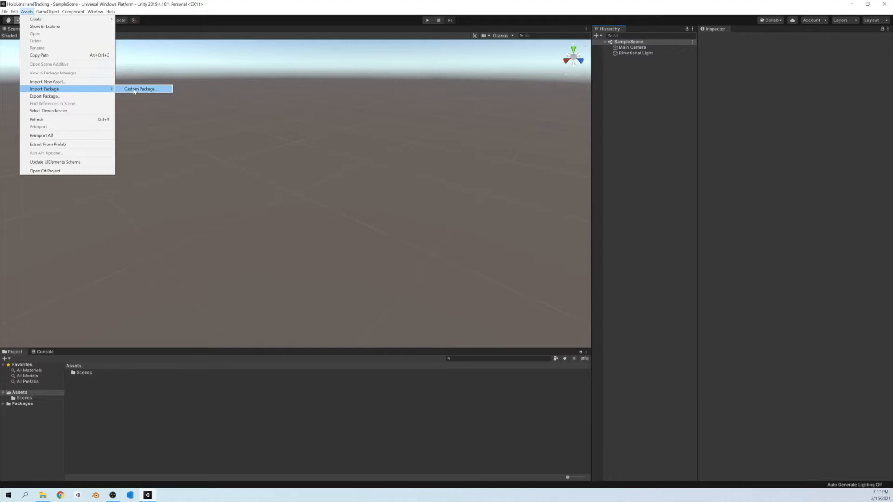
pyautogui.click(142, 88)
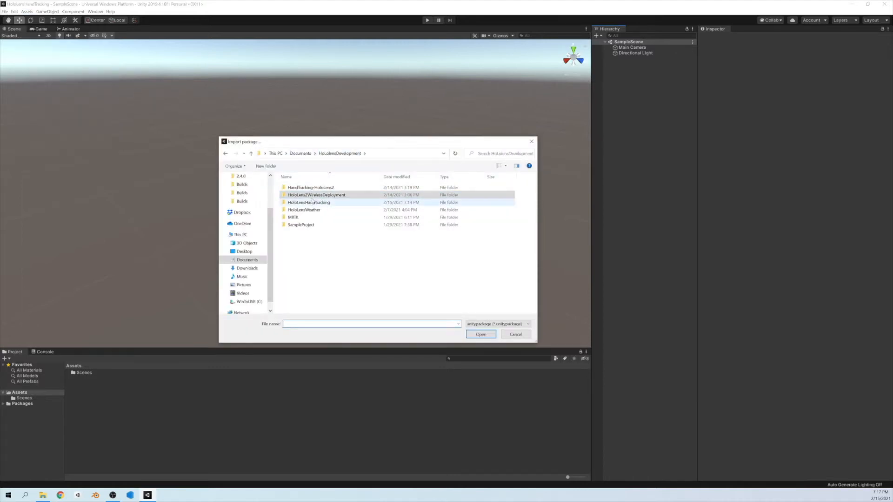
pyautogui.click(316, 194)
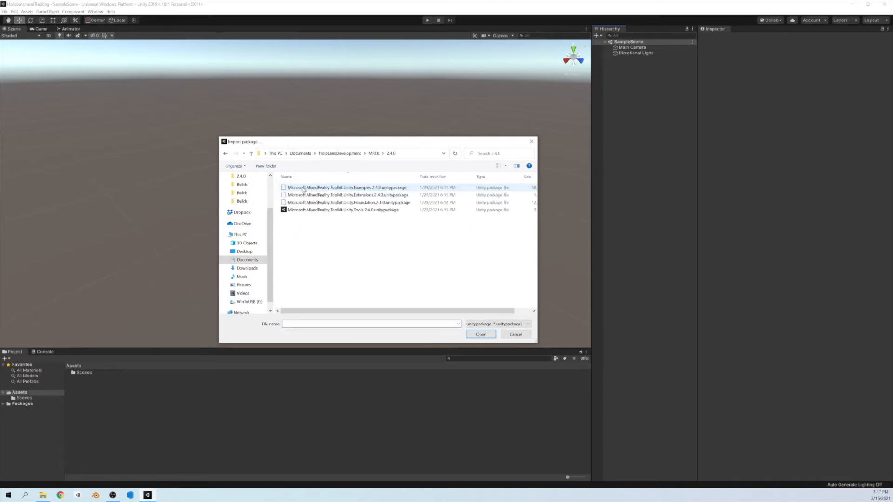
pyautogui.click(347, 202)
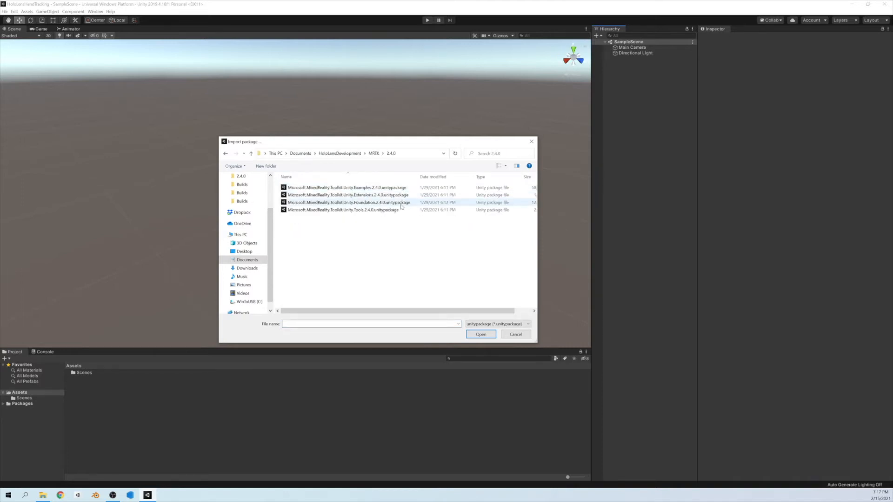
pyautogui.moveTo(362, 202)
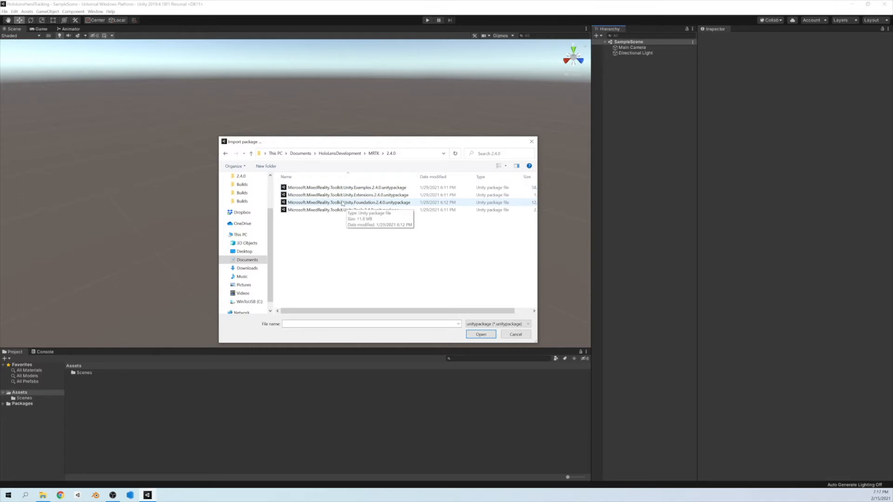
pyautogui.doubleClick(347, 202)
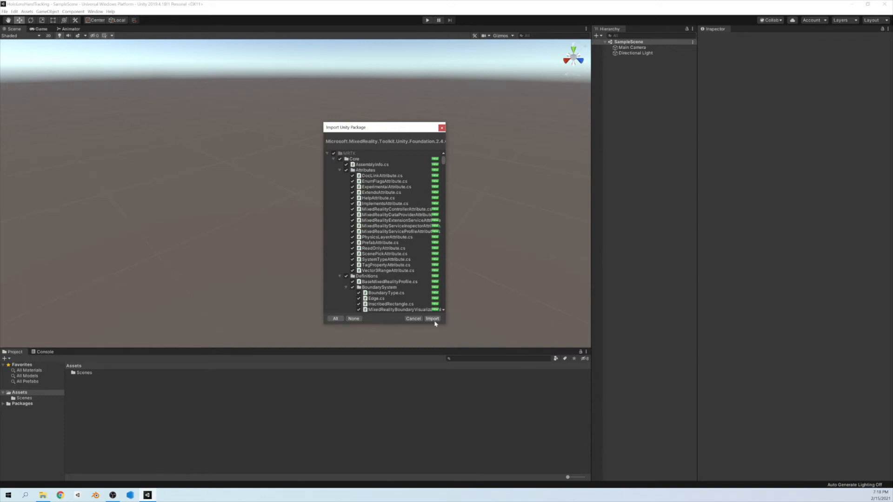
pyautogui.click(433, 319)
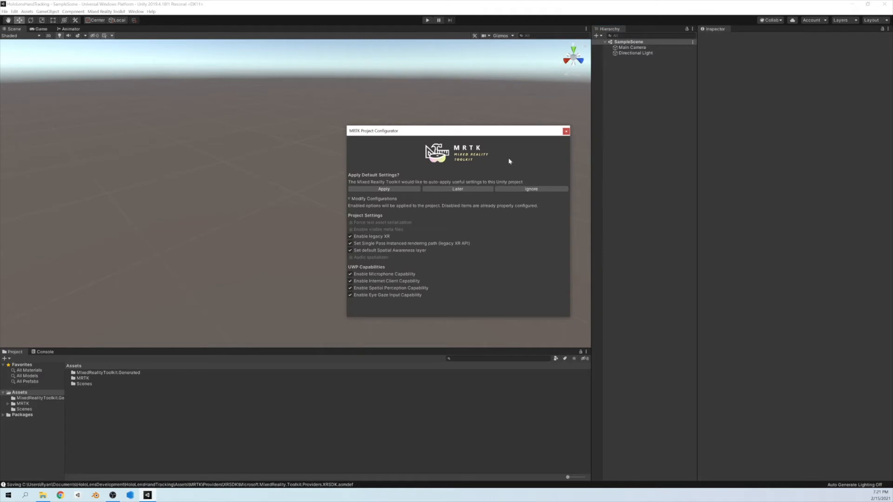
pyautogui.moveTo(416, 168)
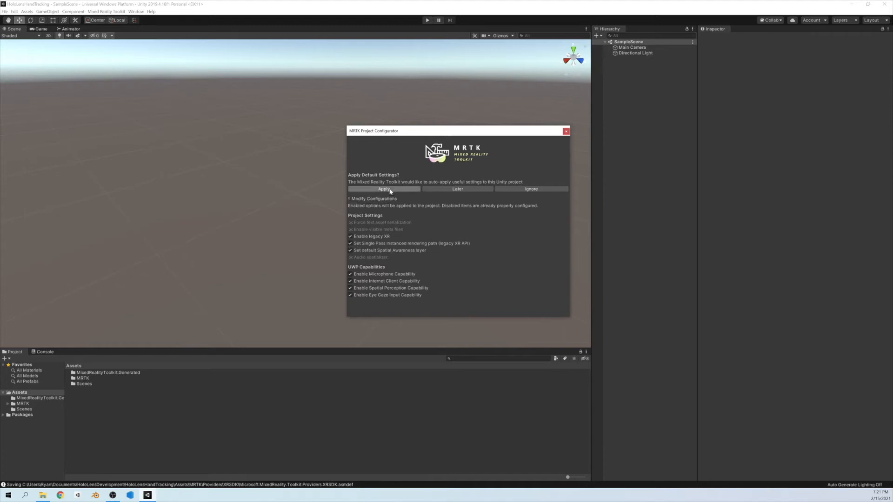
# Step: Apply MRTK's recommended project settings with MS HRTF Spatializer as the audio spatializer
pyautogui.click(383, 189)
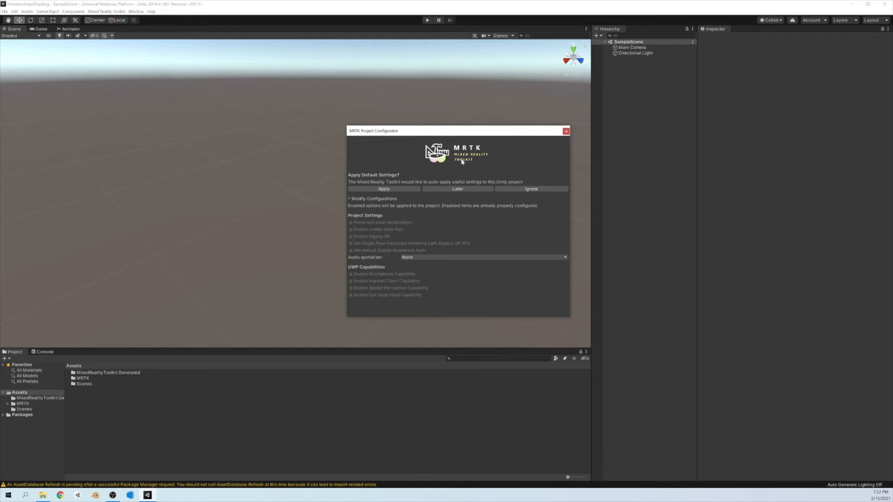
pyautogui.moveTo(350, 265)
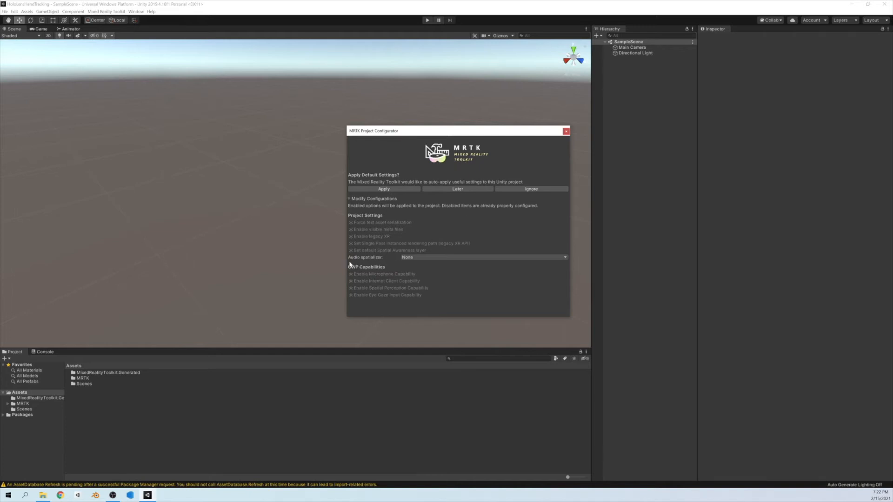
pyautogui.moveTo(416, 260)
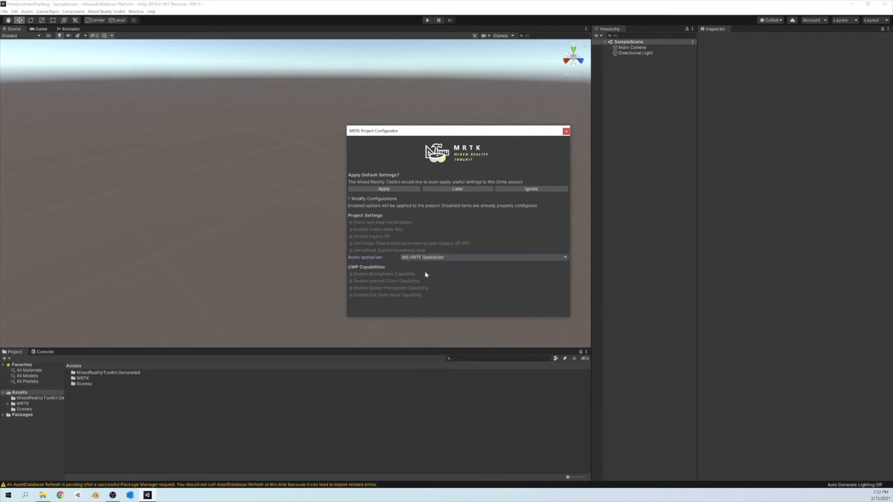
pyautogui.moveTo(452, 274)
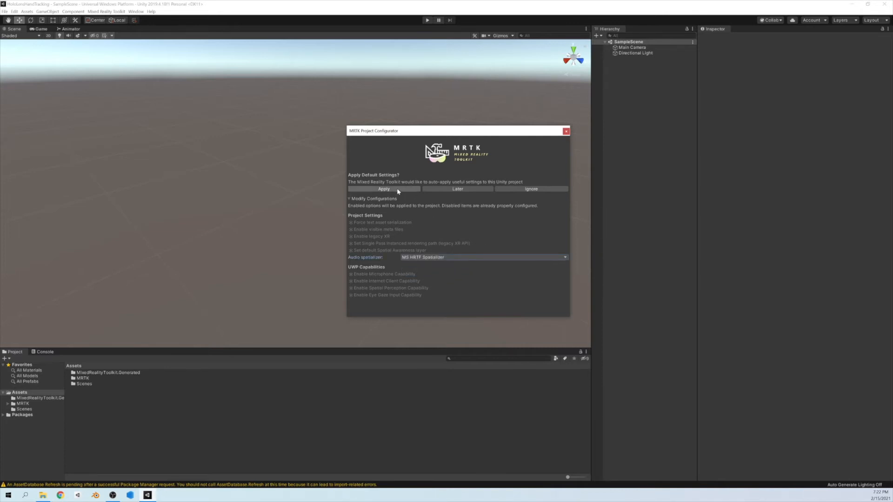
pyautogui.click(383, 189)
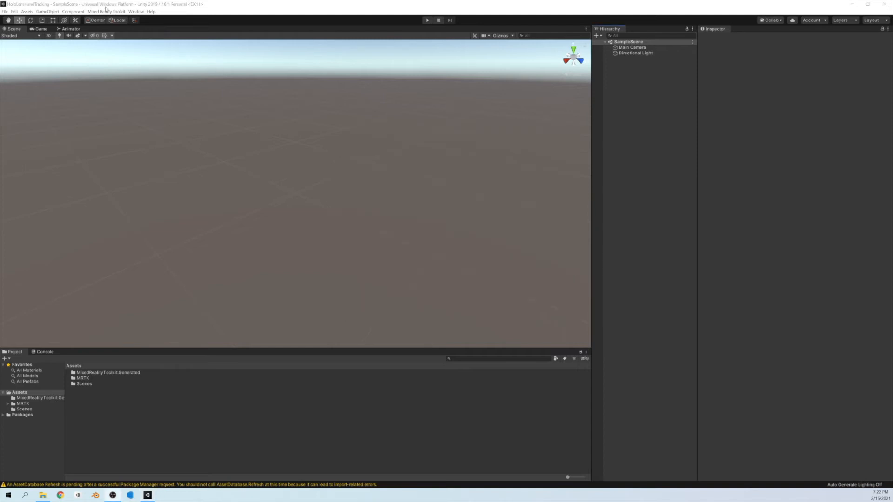
# Step: Add MRTK to the scene and clone DefaultHoloLens2ConfigurationProfile into a custom profile
pyautogui.click(105, 11)
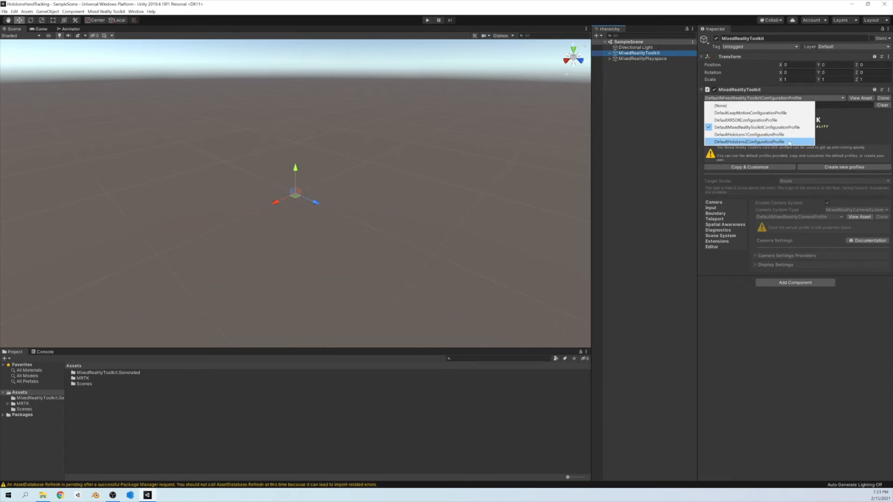
pyautogui.click(748, 141)
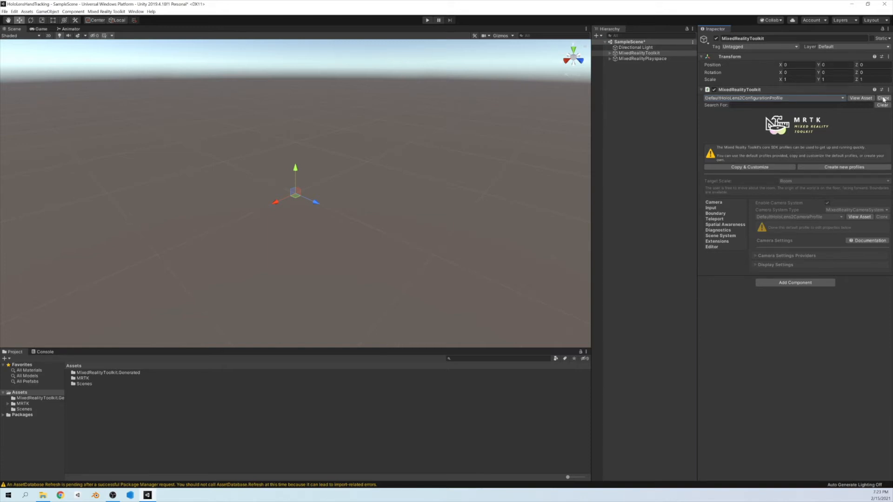
pyautogui.click(882, 98)
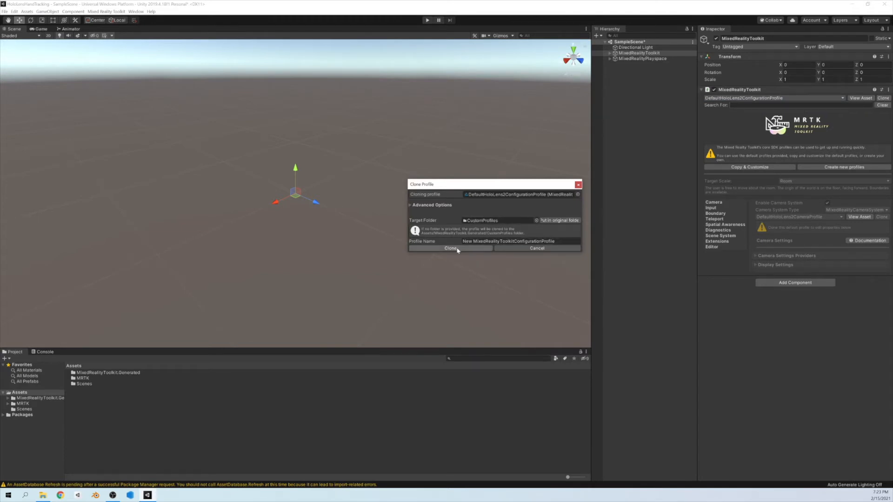
pyautogui.click(450, 248)
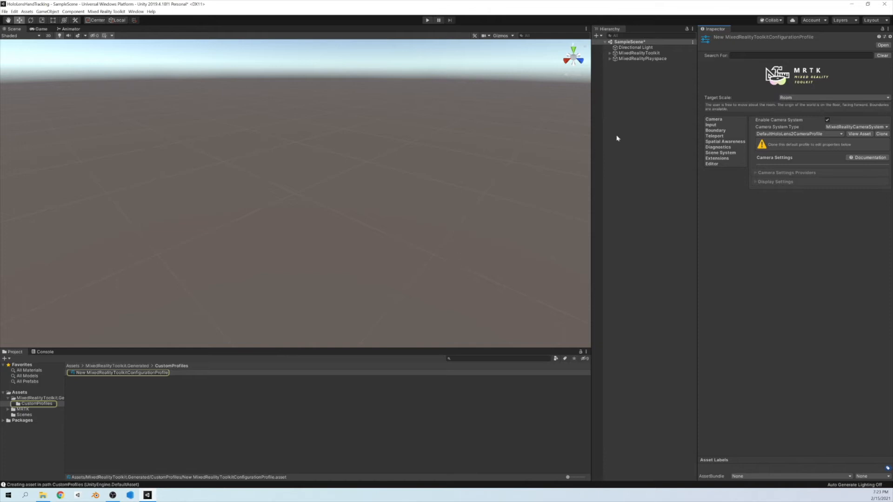
pyautogui.moveTo(725, 134)
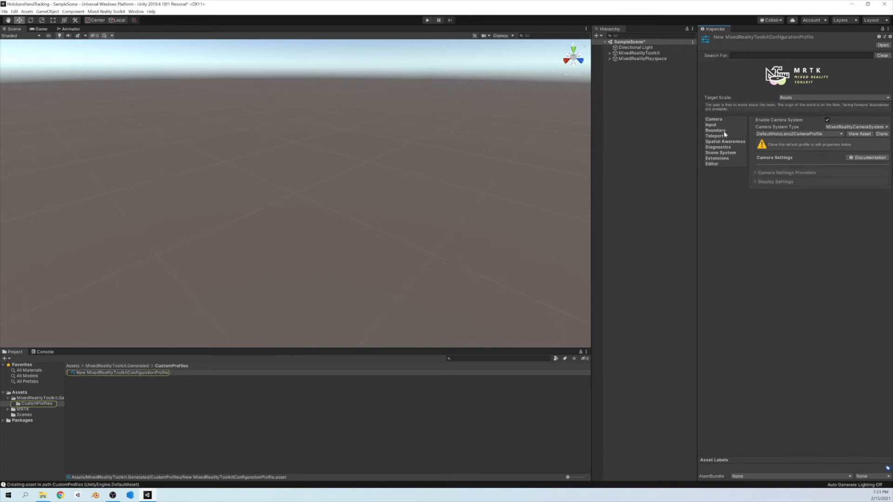
# Step: Review the profile's Boundary, Spatial Awareness and Diagnostics settings, then deselect it
pyautogui.click(714, 130)
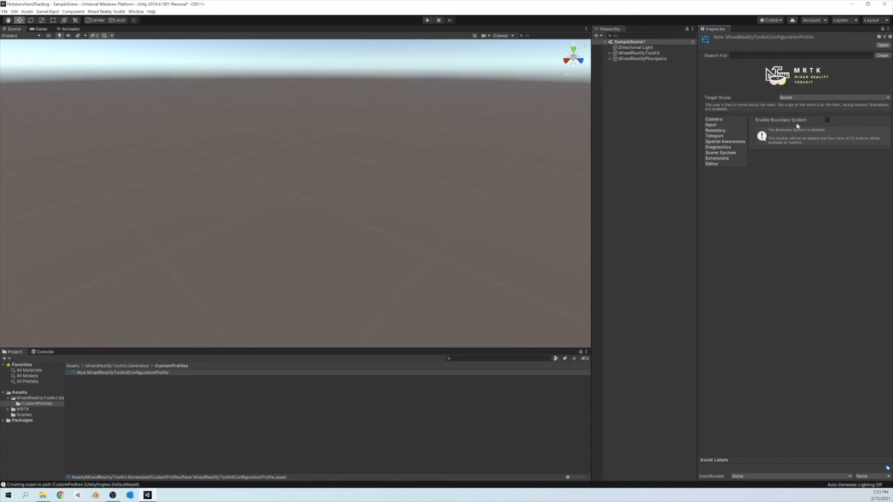
pyautogui.click(725, 141)
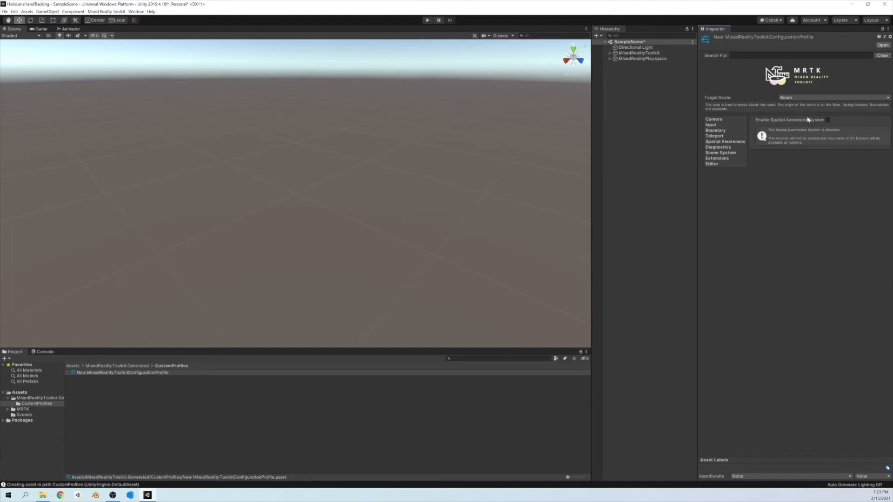
pyautogui.moveTo(720, 153)
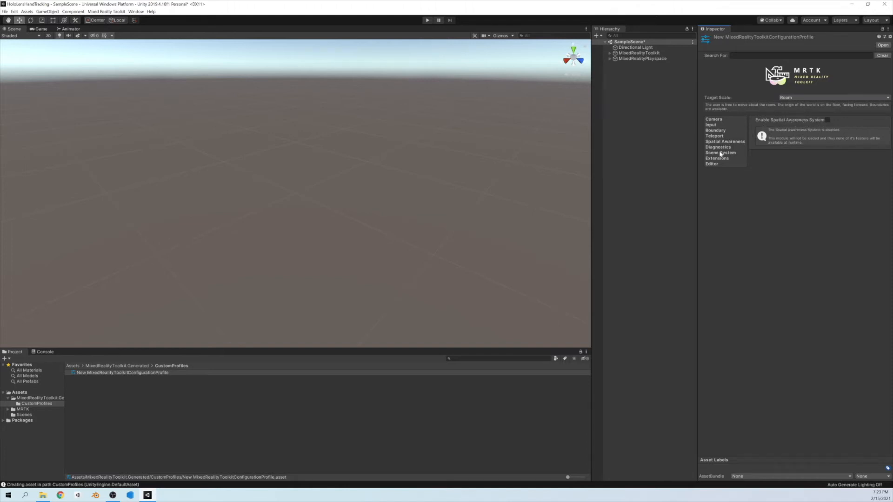
pyautogui.click(717, 147)
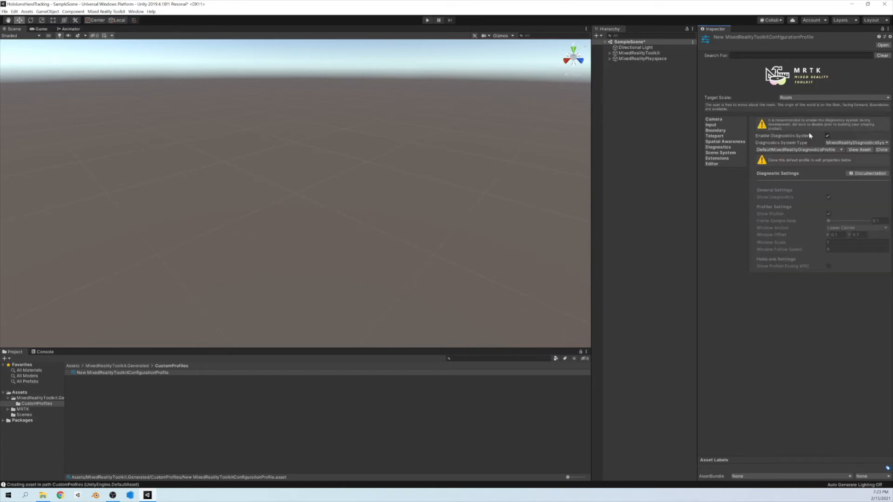
pyautogui.click(828, 136)
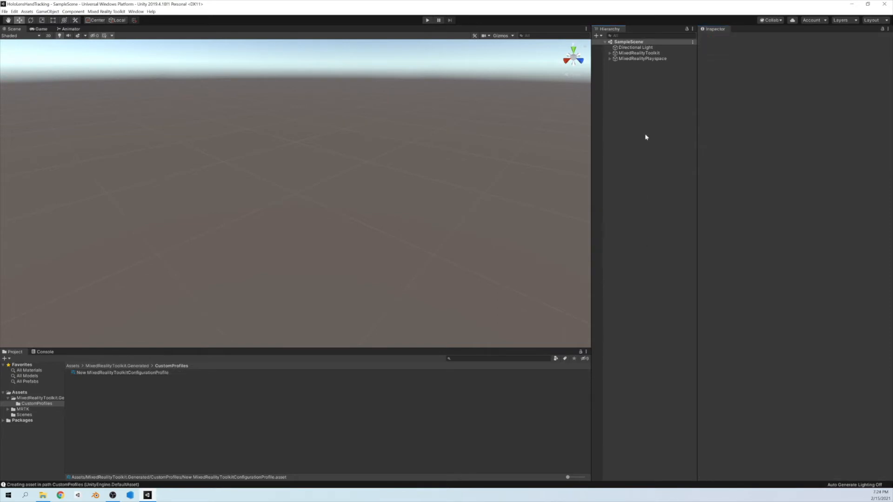
pyautogui.moveTo(631, 118)
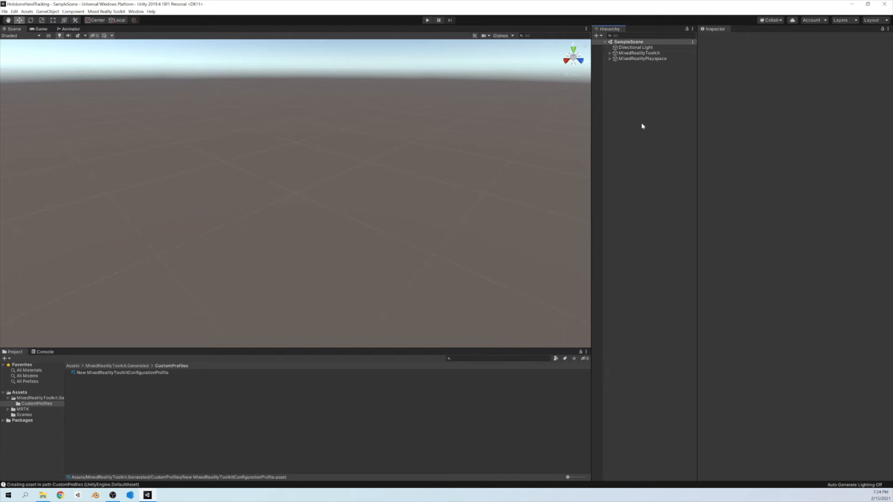
# Step: Add a Sphere 3D object to the scene via the Hierarchy
pyautogui.rightClick(643, 125)
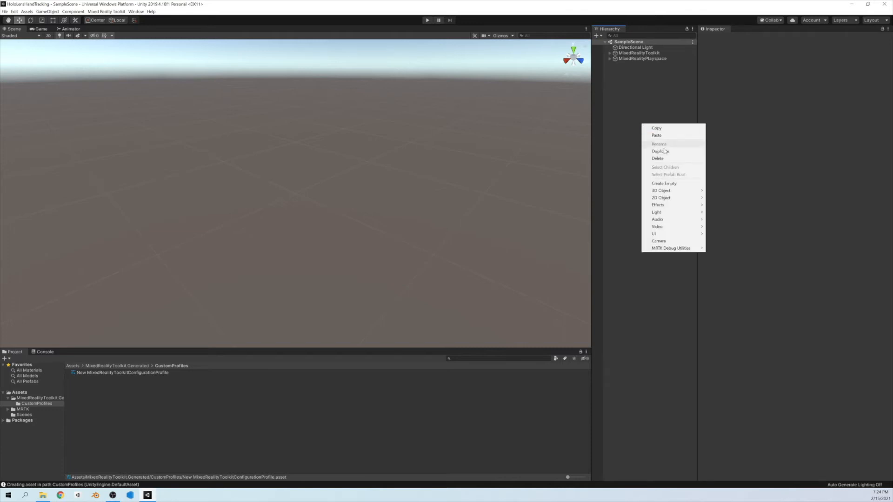
pyautogui.moveTo(662, 190)
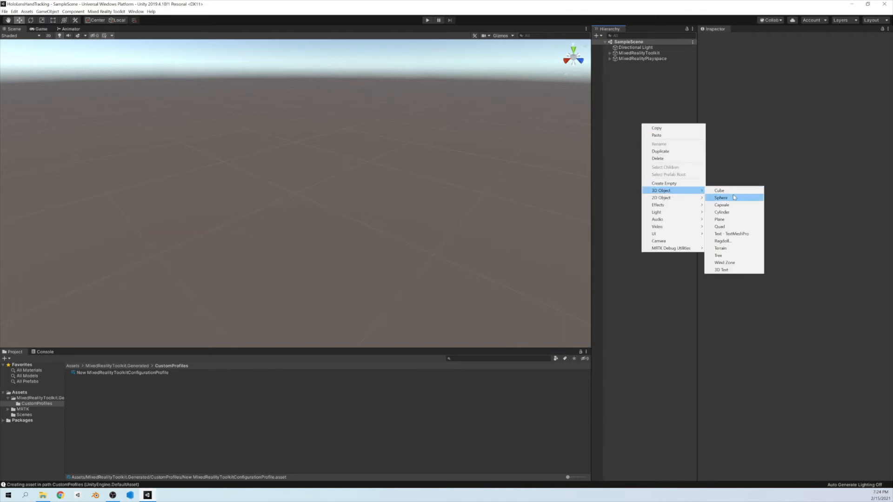
pyautogui.click(721, 198)
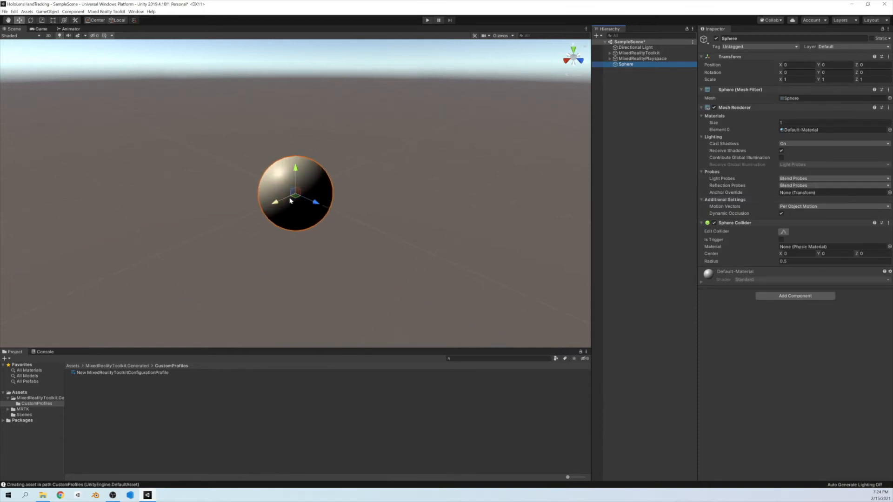
pyautogui.moveTo(249, 155)
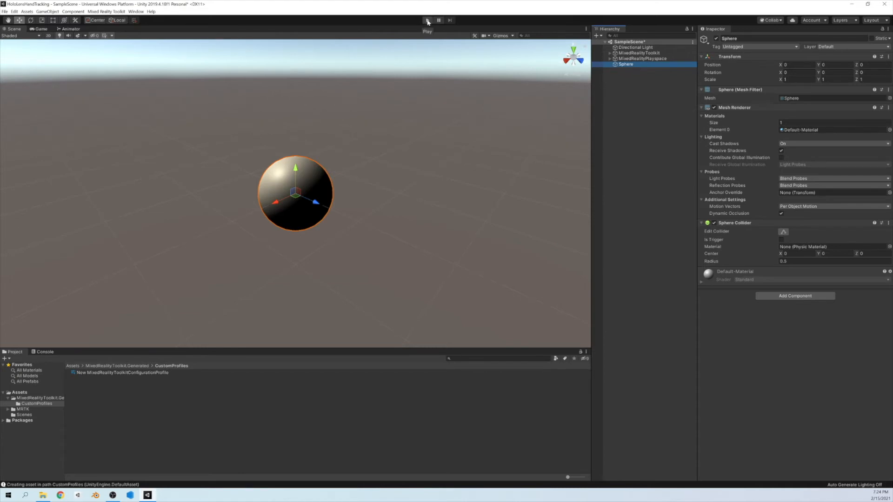
pyautogui.click(427, 20)
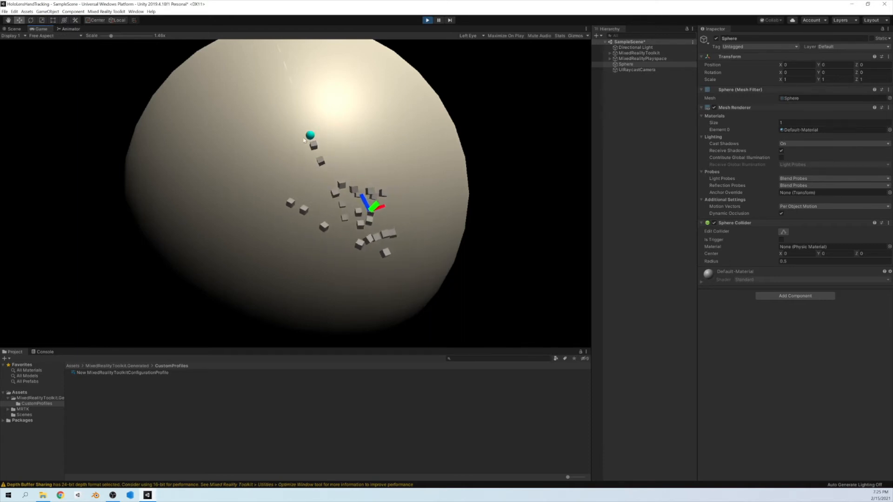
pyautogui.click(427, 19)
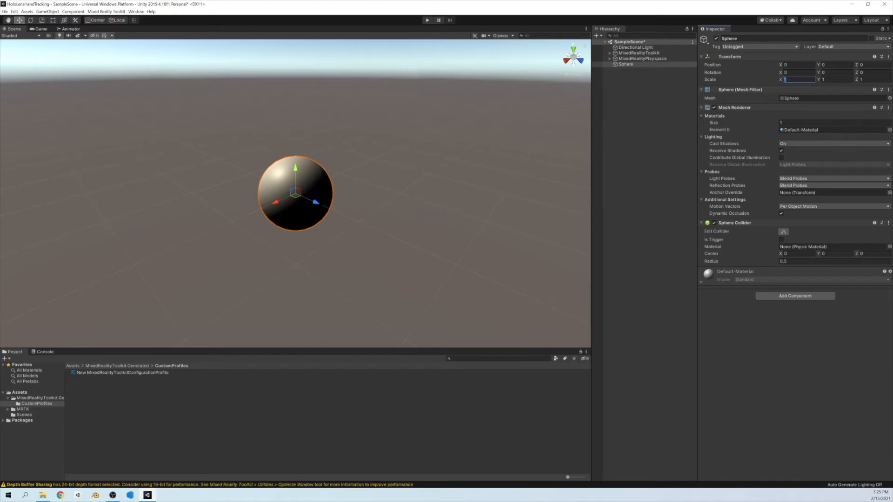
# Step: Scale the sphere to 0.05, test in Play mode, then settle on 0.03 on all axes
pyautogui.write('.05')
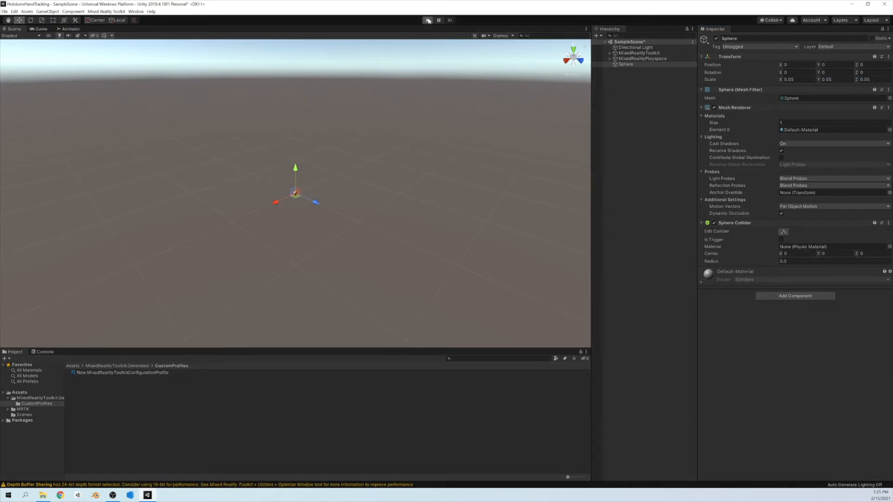
pyautogui.click(427, 20)
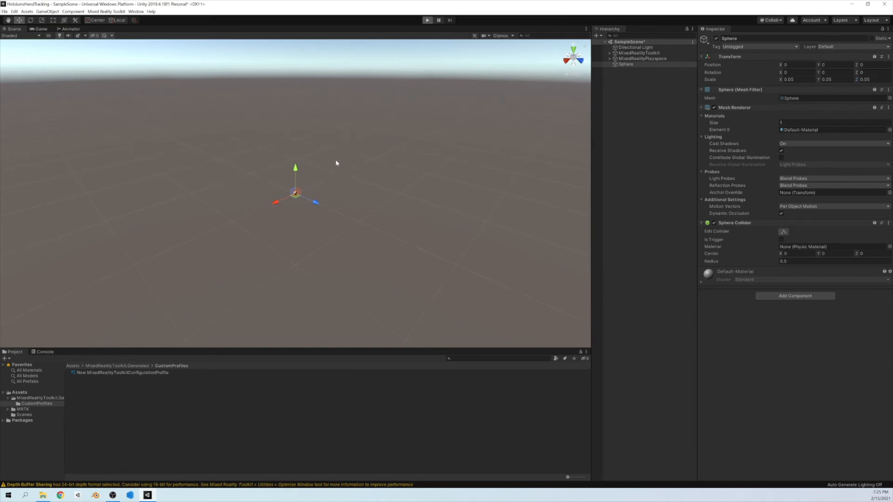
pyautogui.click(428, 20)
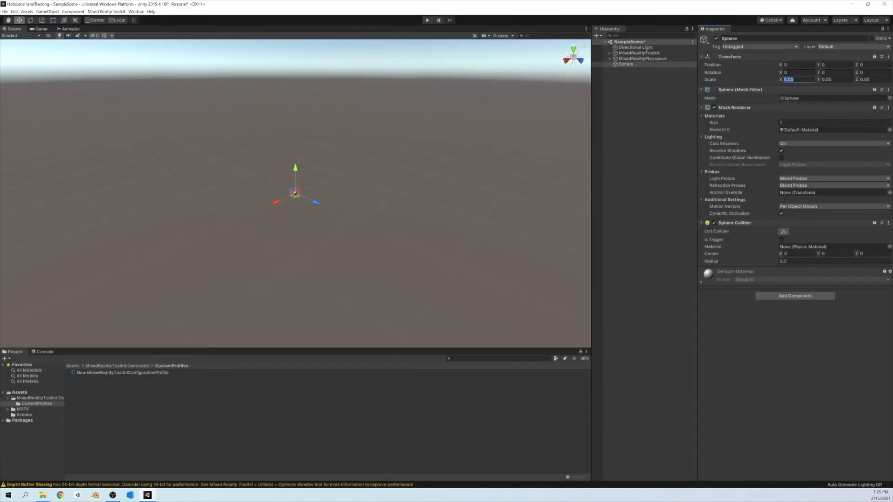
pyautogui.write('0.03')
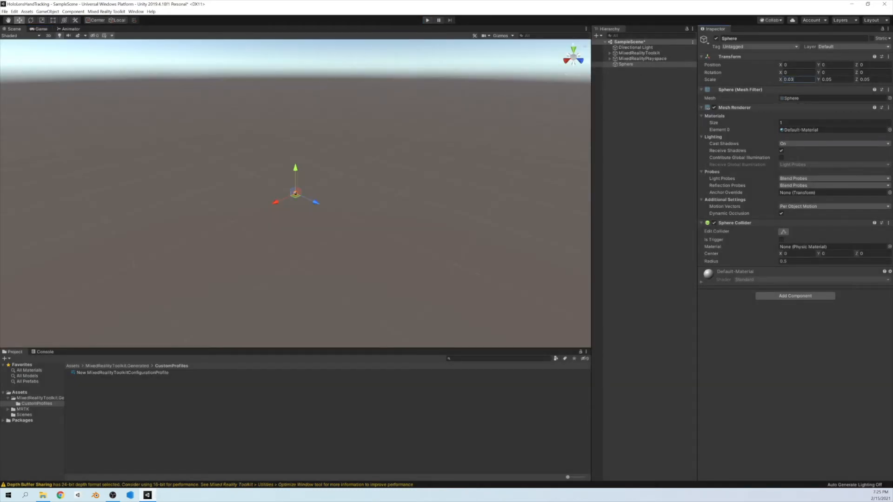
pyautogui.press('Tab')
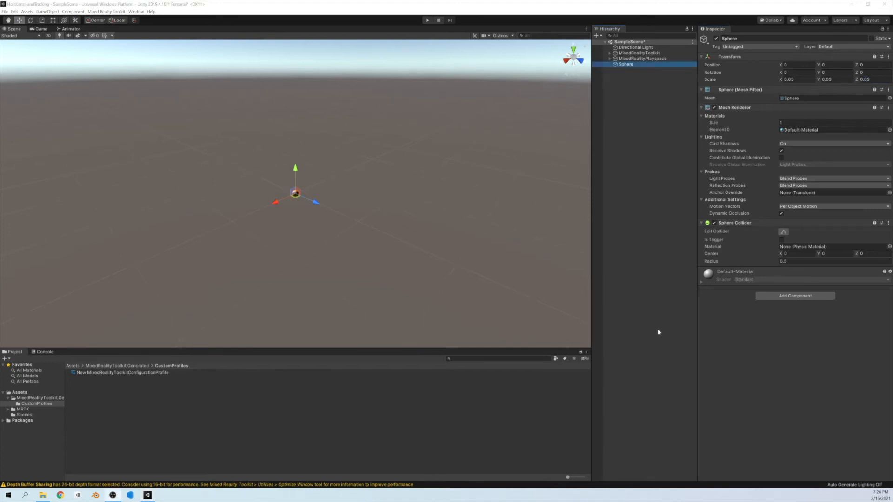
pyautogui.moveTo(627, 213)
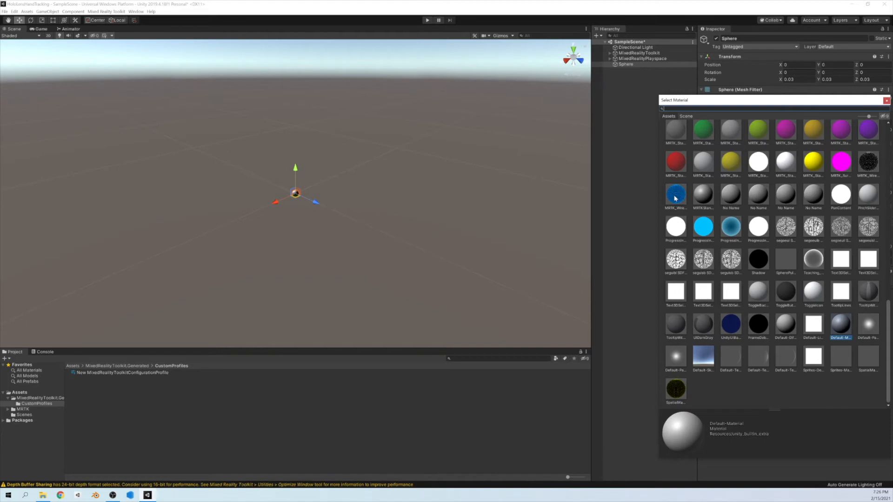
pyautogui.moveTo(676, 198)
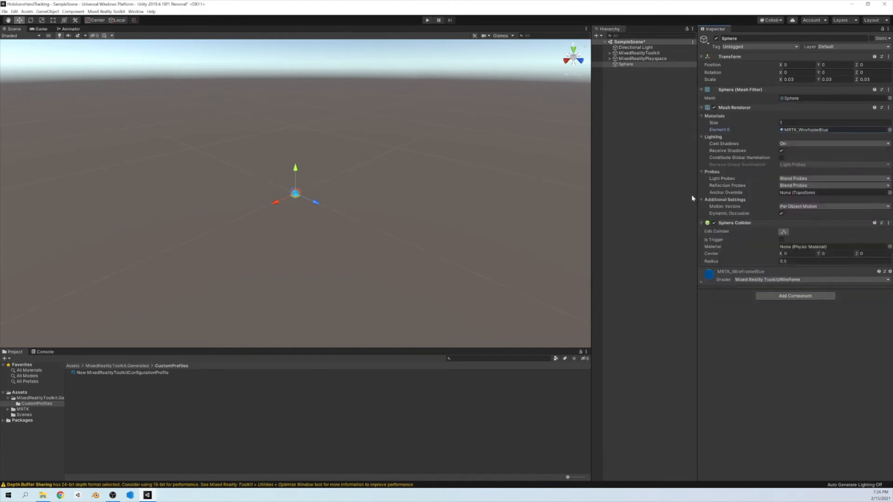
# Step: Test the sphere with the MRTK_WireframeBlue material in Play mode and stop
pyautogui.click(295, 194)
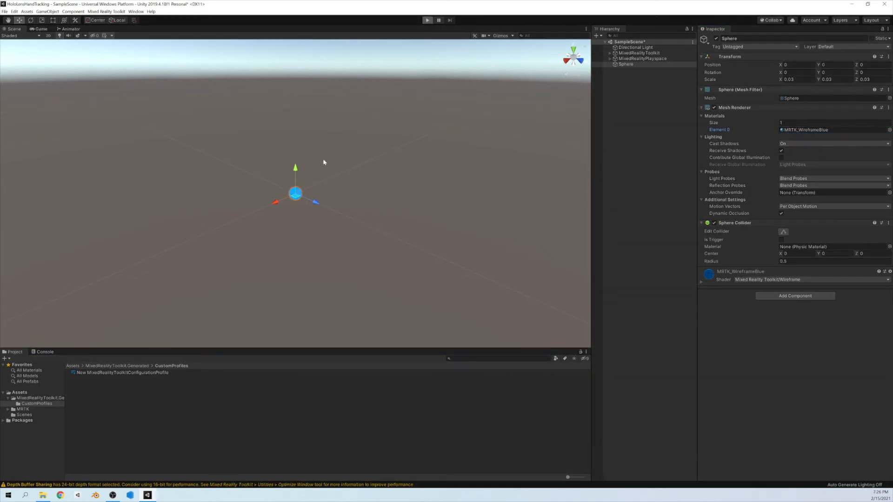
pyautogui.click(427, 19)
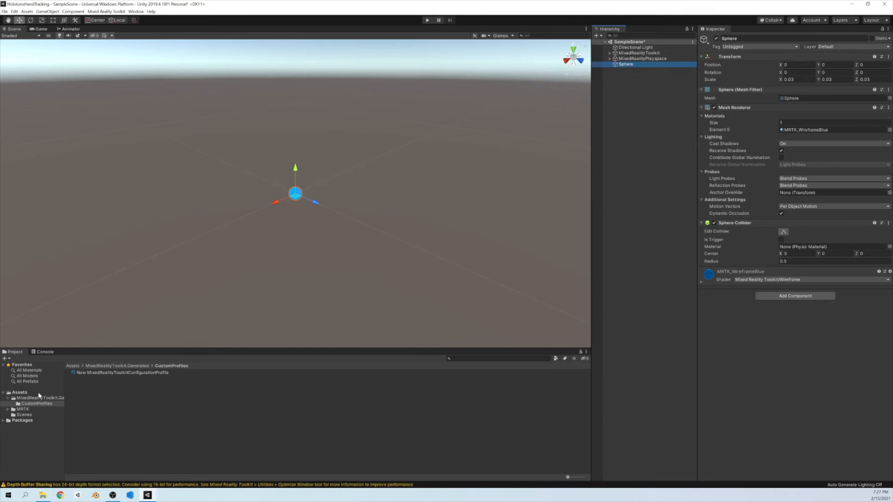
# Step: Create a Prefabs folder under Assets and save the Sphere into it as a prefab
pyautogui.click(20, 393)
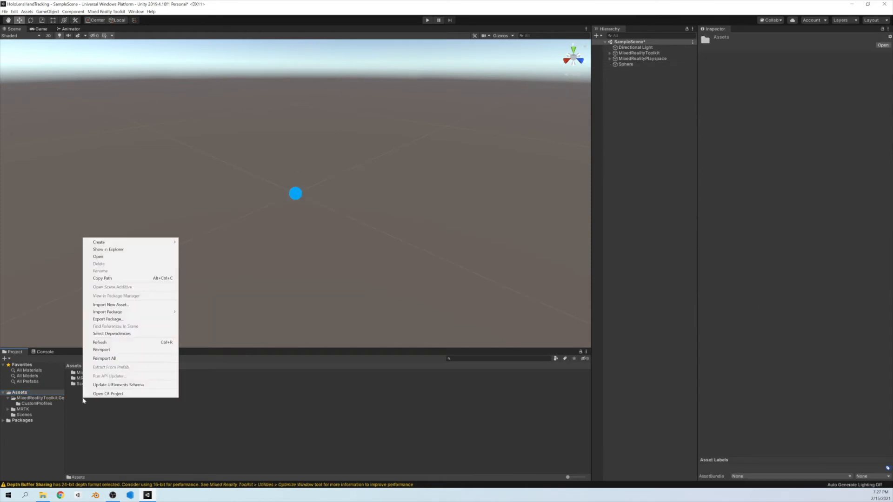
pyautogui.click(99, 242)
pyautogui.write('Prefab')
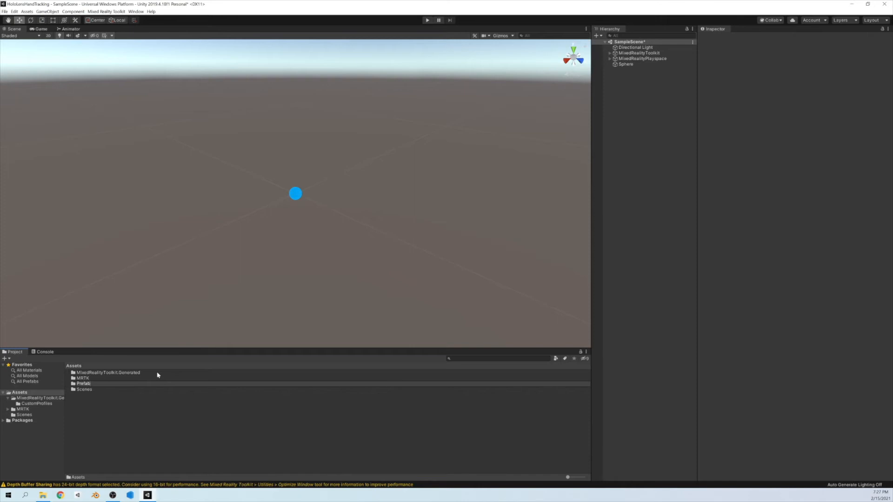
pyautogui.click(84, 383)
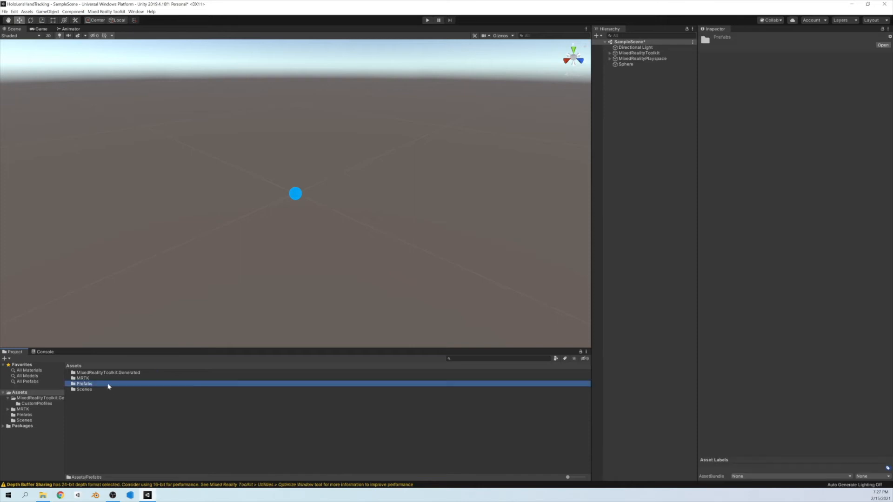
pyautogui.click(625, 64)
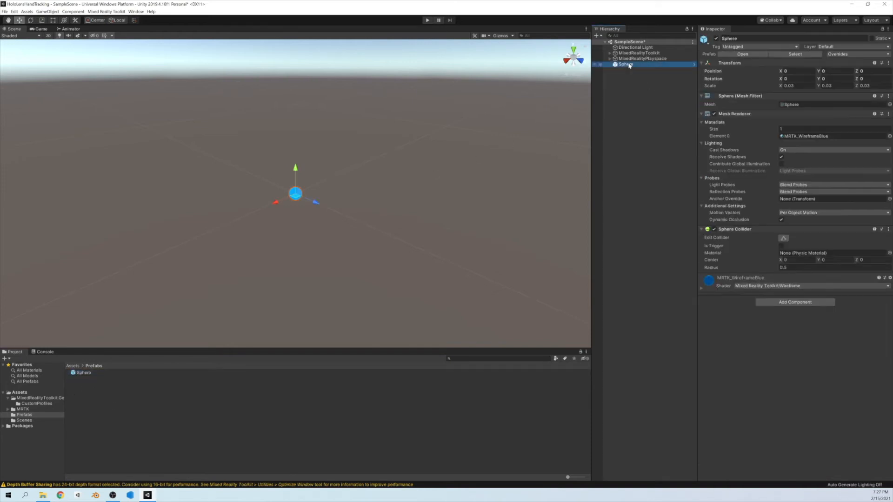
# Step: Delete the sphere from the scene Hierarchy
pyautogui.rightClick(626, 64)
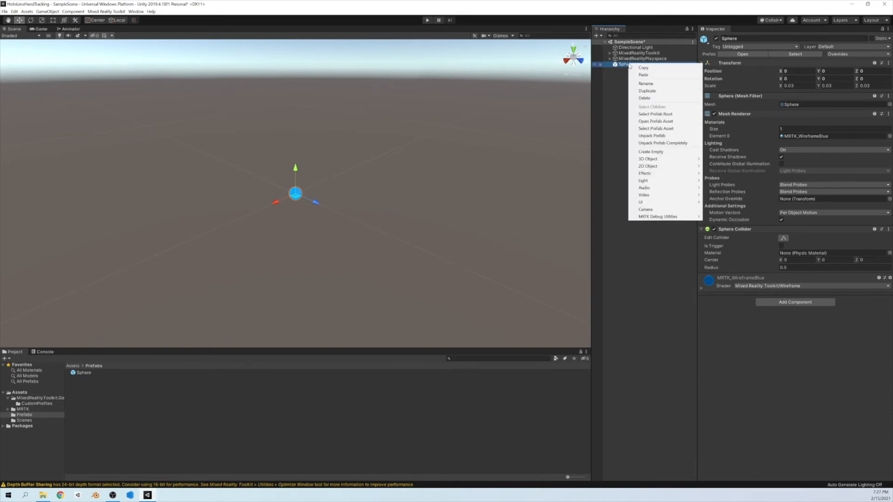
pyautogui.click(644, 97)
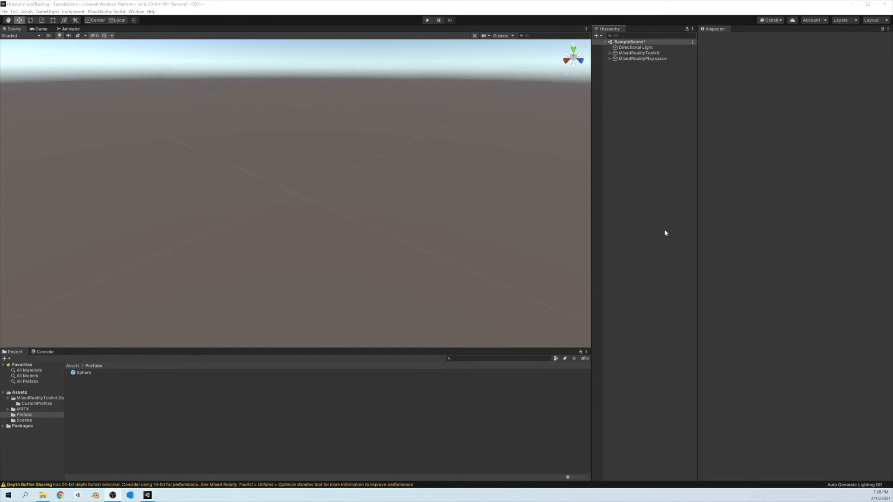
pyautogui.moveTo(623, 98)
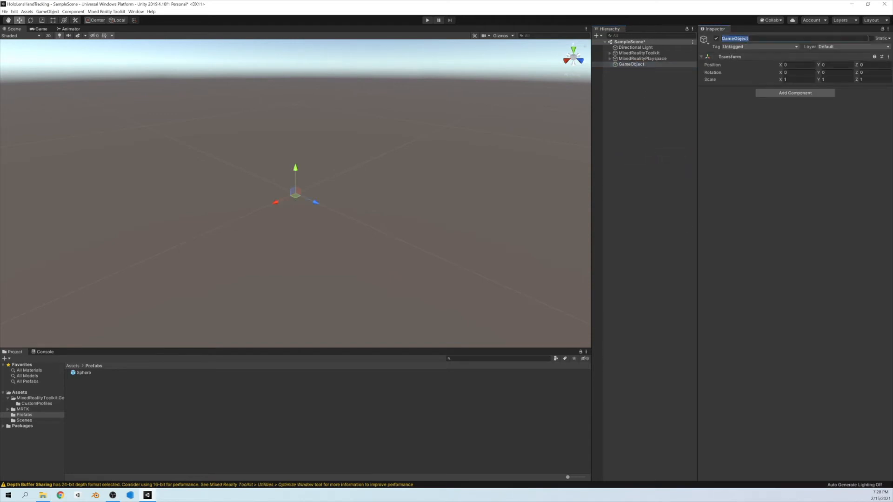
# Step: Create a new script component named HandTracking and attach it to HandTrackingController
pyautogui.write('HandTrackingController')
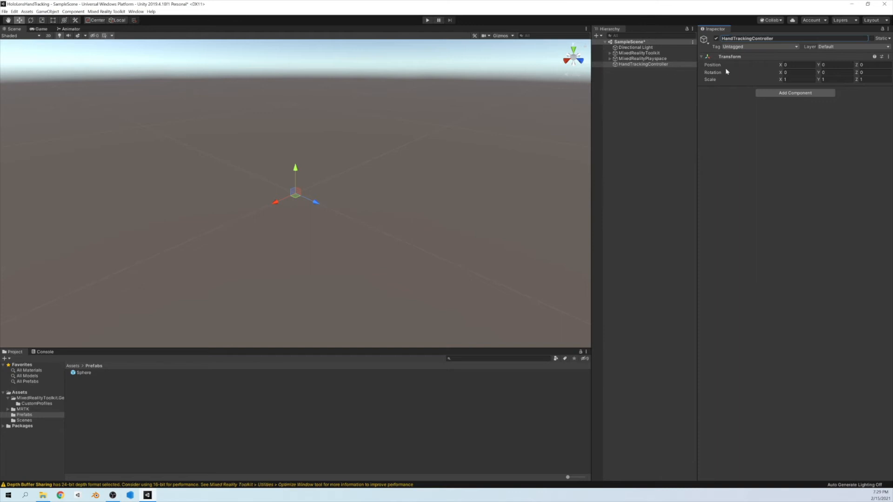
pyautogui.click(795, 93)
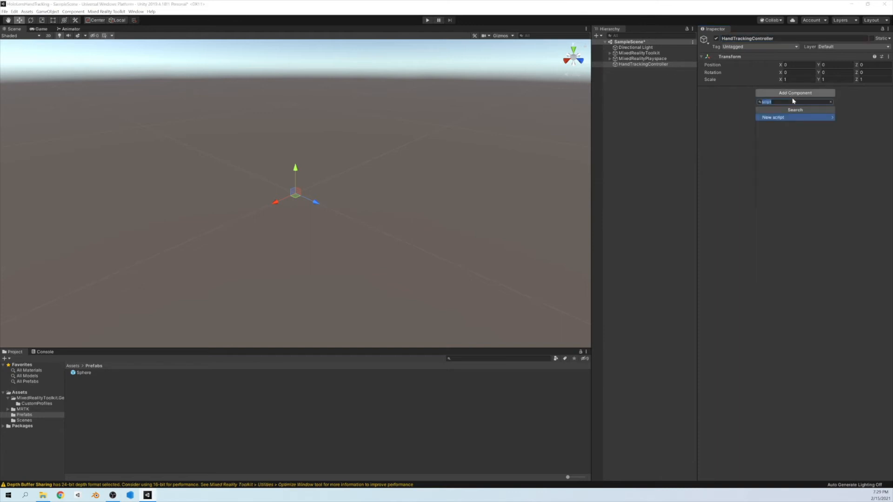
pyautogui.click(773, 117)
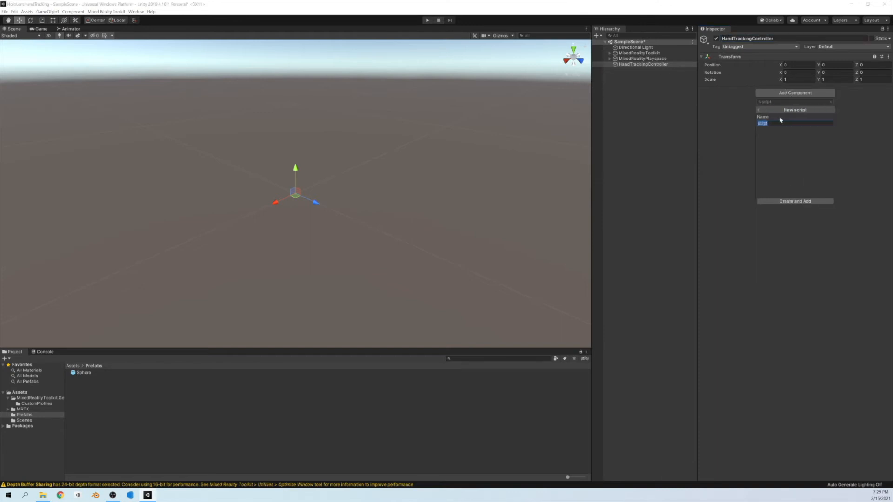
pyautogui.write('Ha')
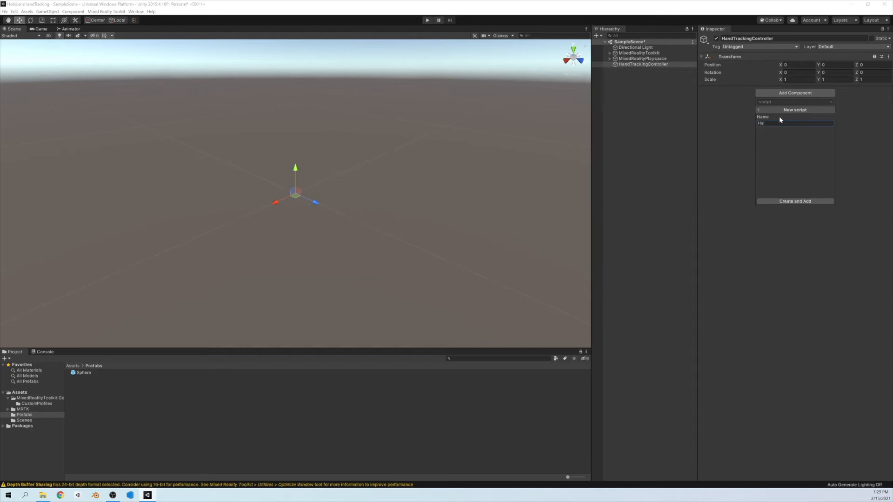
pyautogui.write('HandTracking')
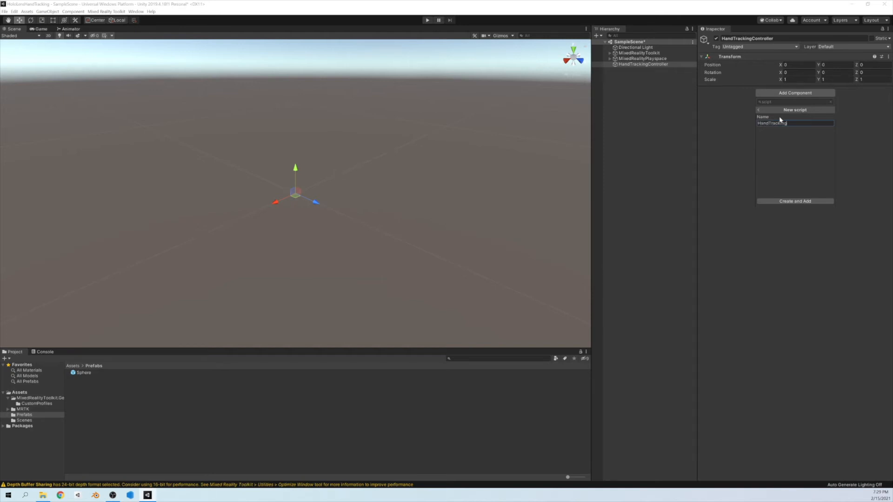
pyautogui.moveTo(800, 201)
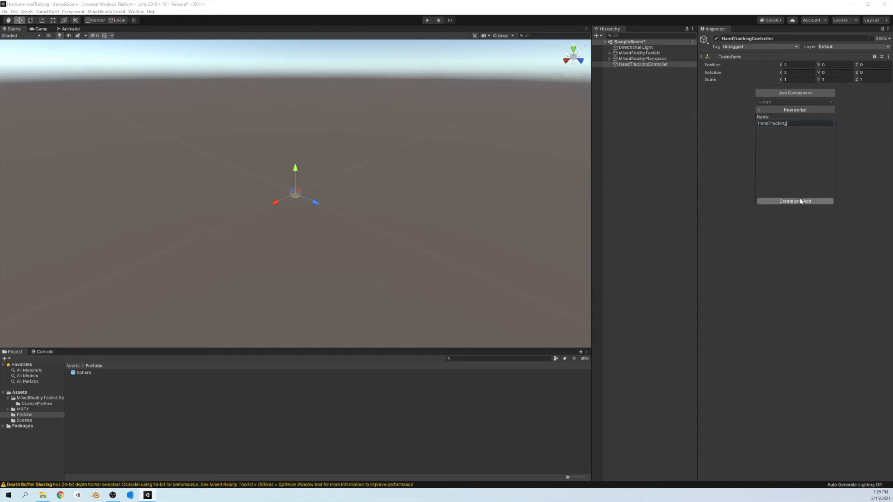
pyautogui.click(795, 201)
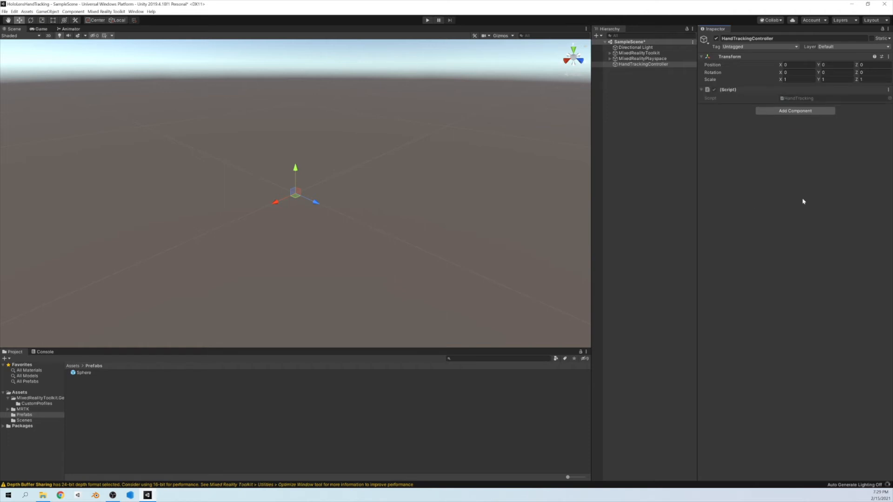
pyautogui.moveTo(770, 174)
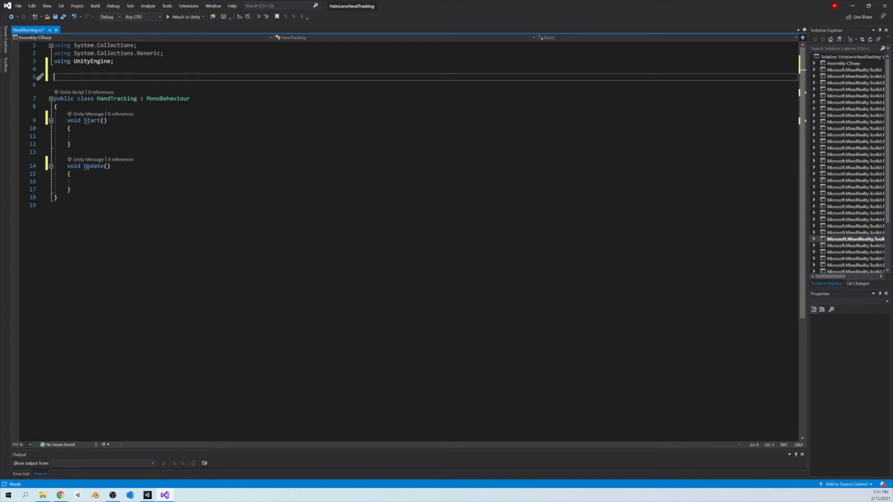
# Step: Add 'using Microsoft;' and the MRTK Utilities and Input using directives, then begin a public field
pyautogui.write('using Microsoft;')
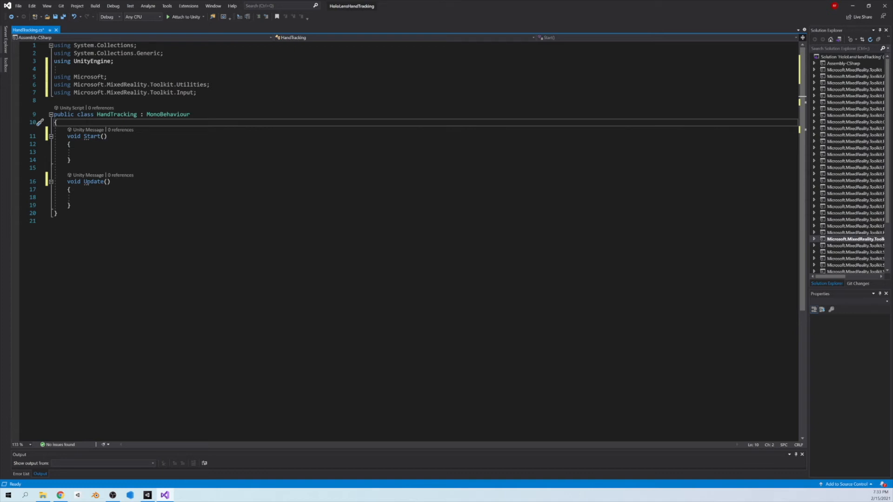
pyautogui.write('public GameObjec')
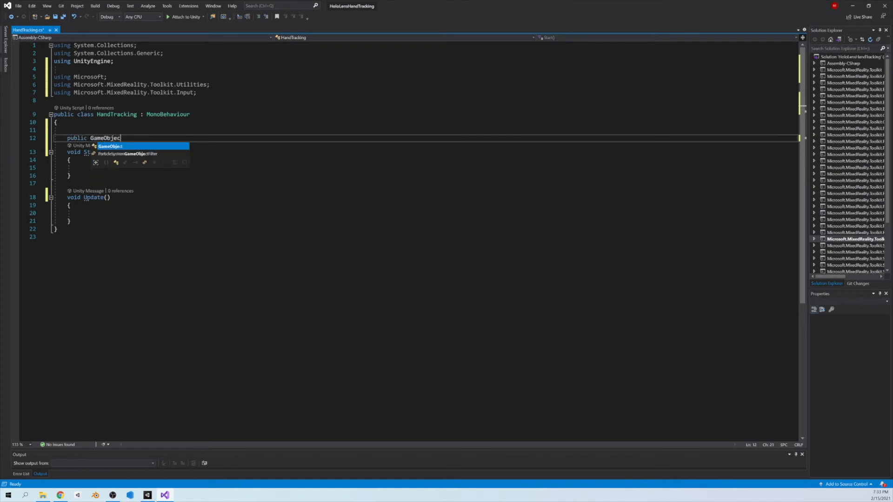
# Step: Declare 'public GameObject sphereMarker;' and 'GameObject thumbObject;' fields
pyautogui.write('sphereMarker;')
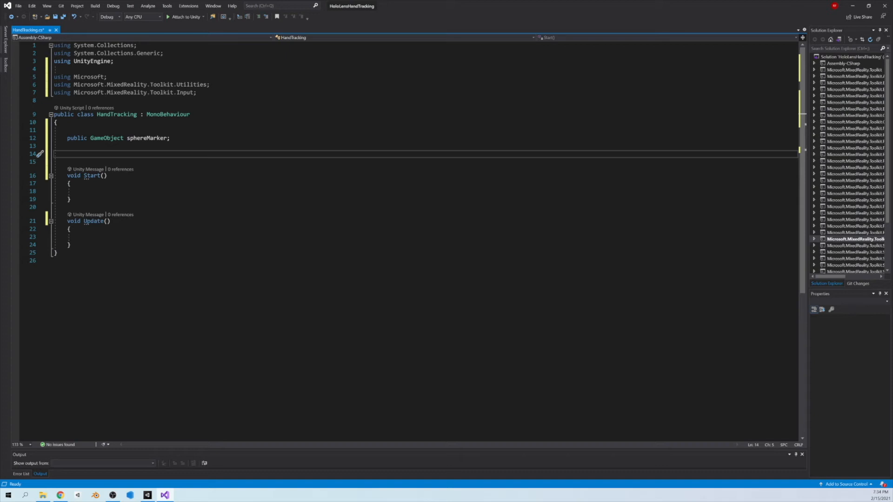
pyautogui.write('G')
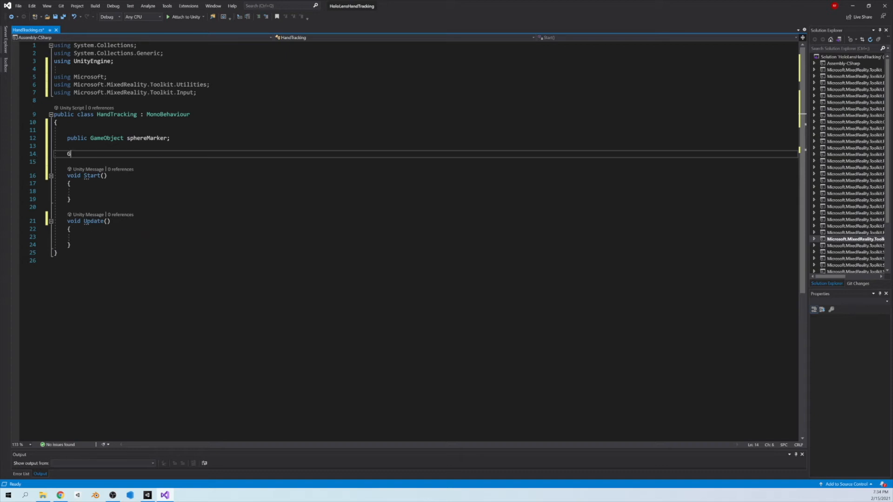
pyautogui.write('ameObject')
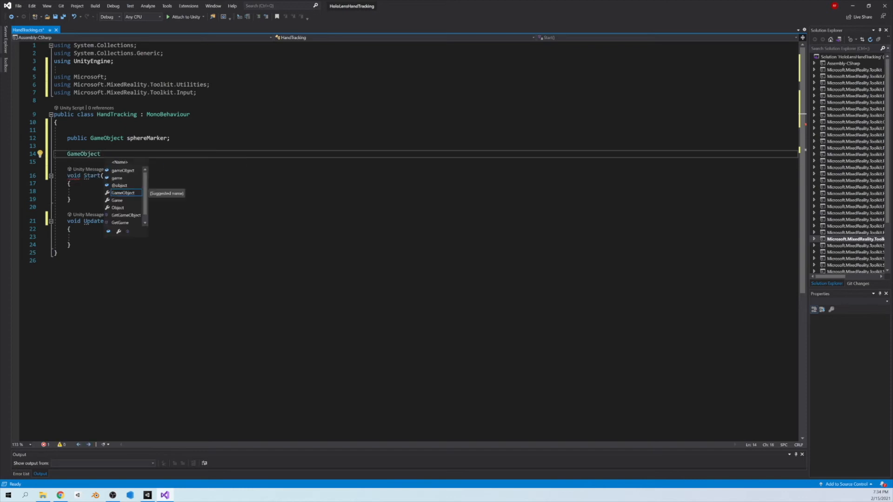
pyautogui.write('thumb')
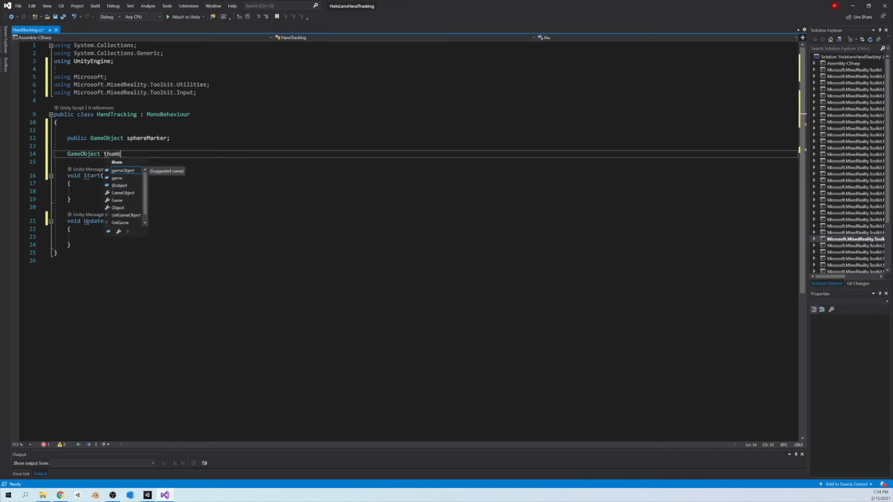
pyautogui.write('Object;')
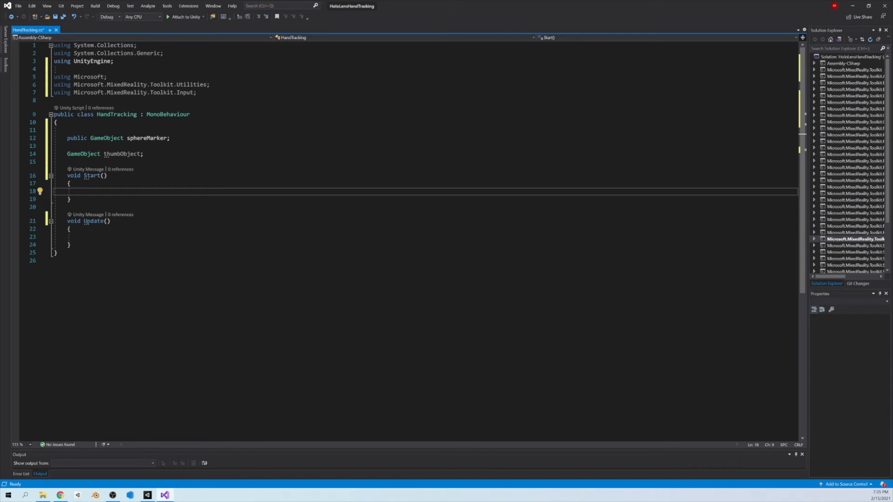
# Step: In Start(), write 'thumbObject = Instantiate(sphereMarker, this.transform);'
pyautogui.write('thumbObject = I')
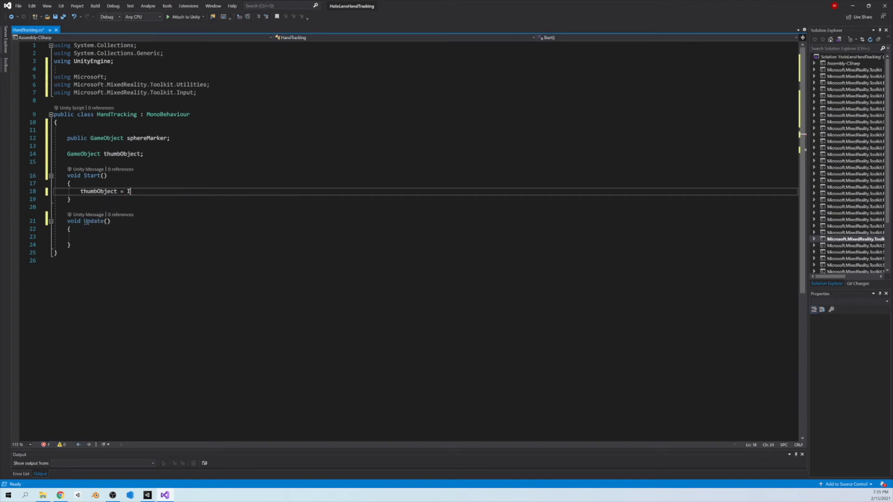
pyautogui.write('nstantiate()')
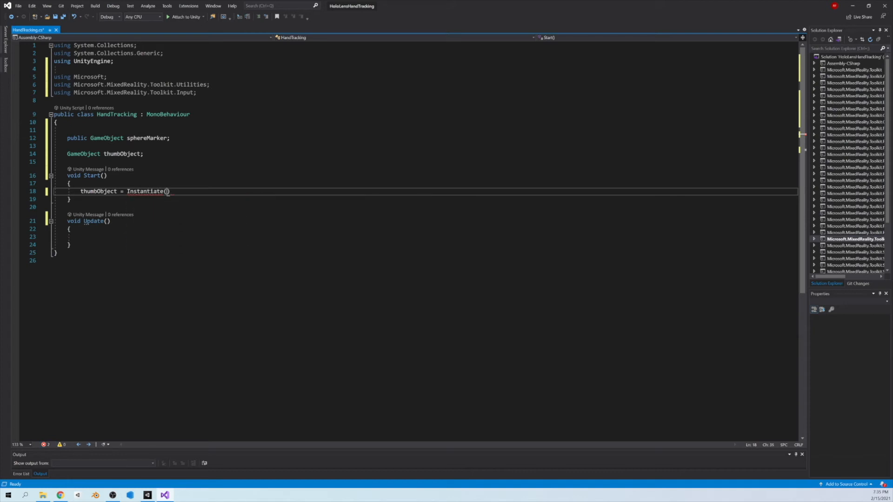
pyautogui.write('sphereMarker')
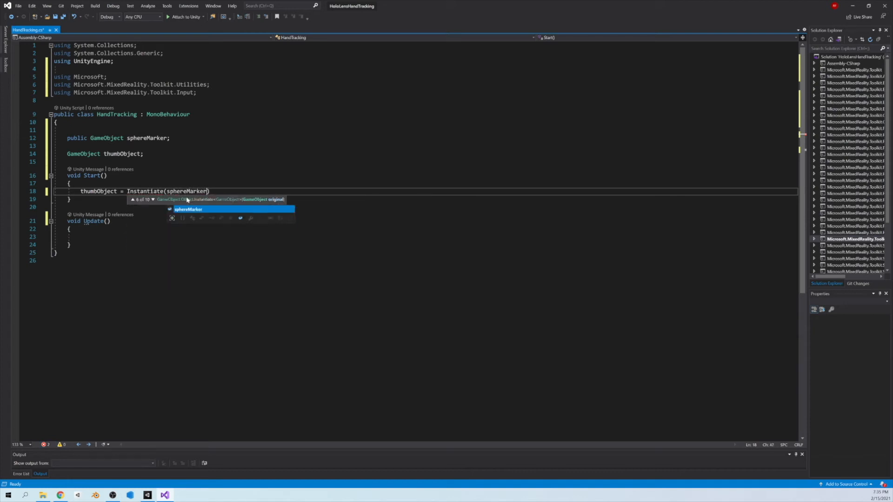
pyautogui.write(', this.transform')
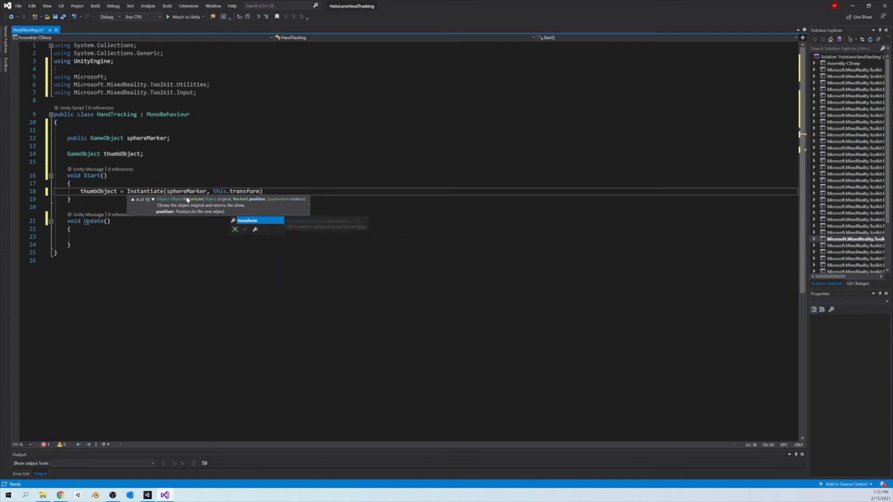
pyautogui.write(');')
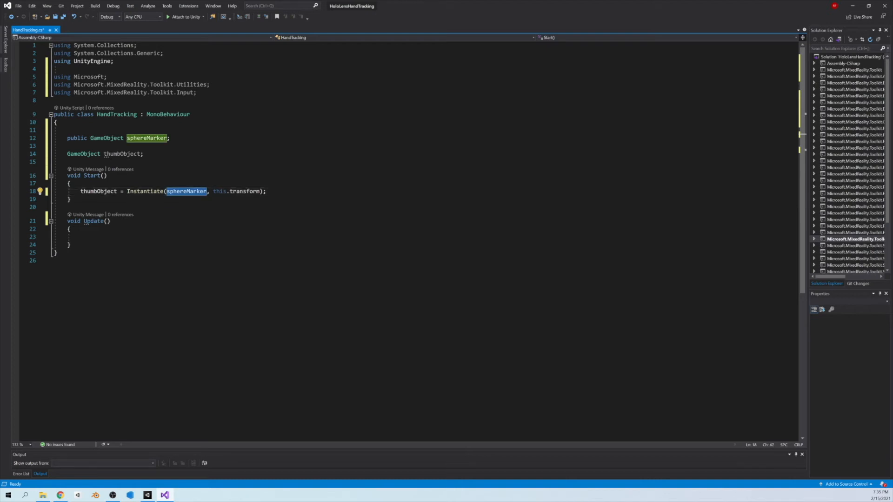
pyautogui.moveTo(147, 137)
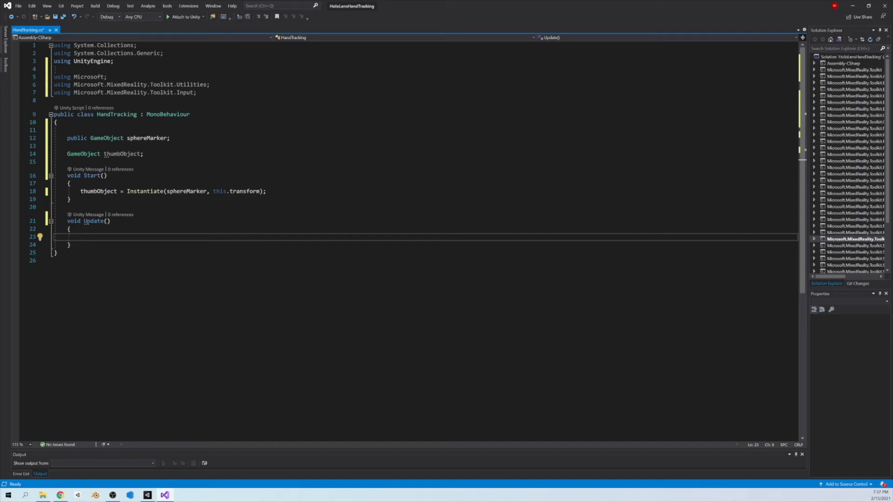
# Step: In Update(), write 'thumbObject.GetComponent<Renderer>().enabled = false;'
pyautogui.click(80, 236)
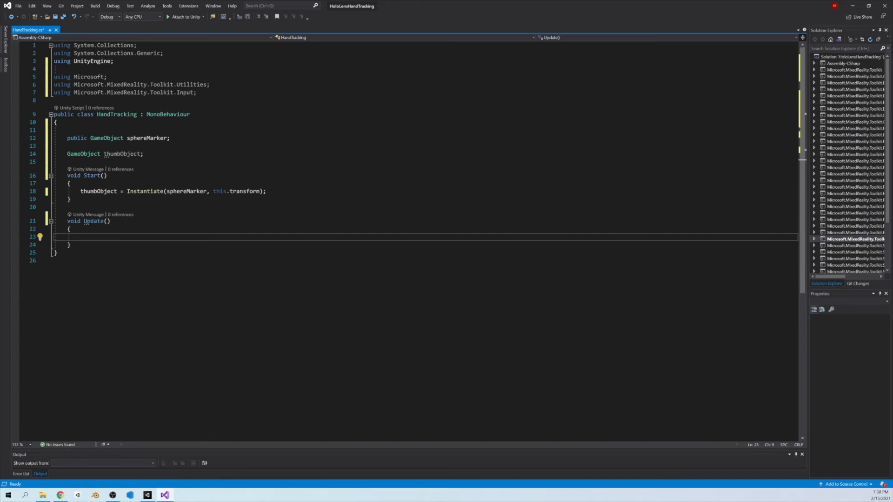
pyautogui.write('thumbObject')
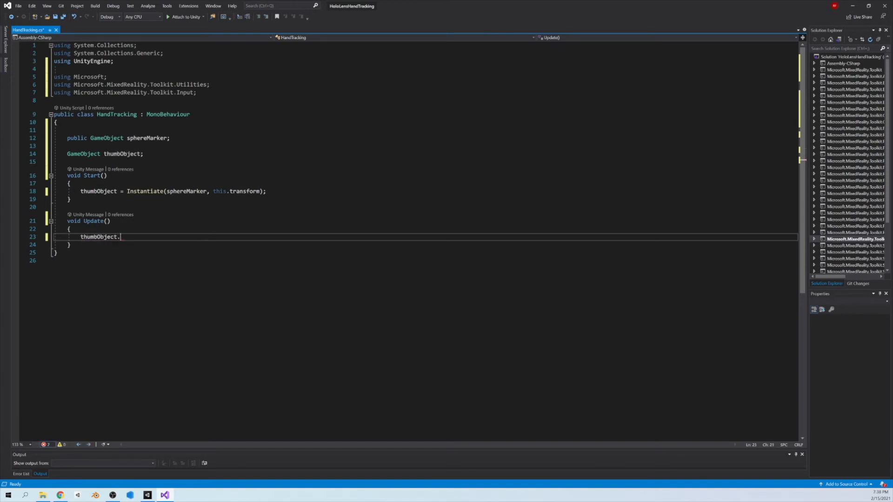
pyautogui.write('.')
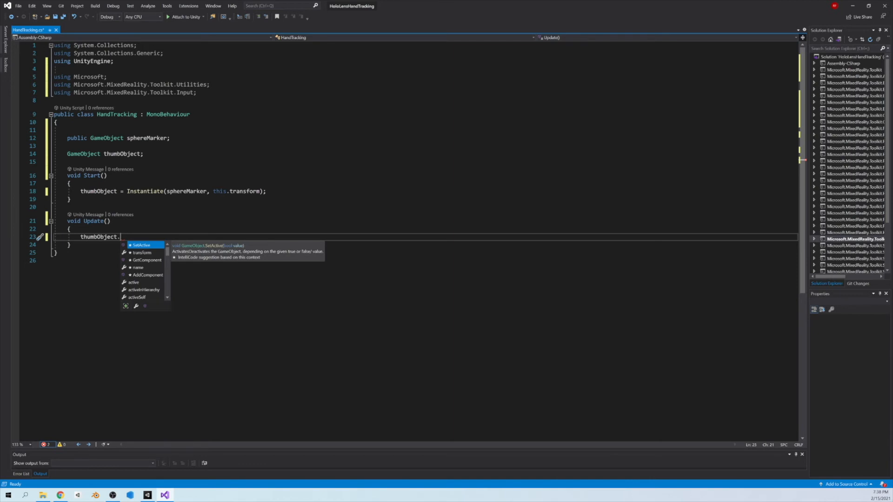
pyautogui.write('GetComponent')
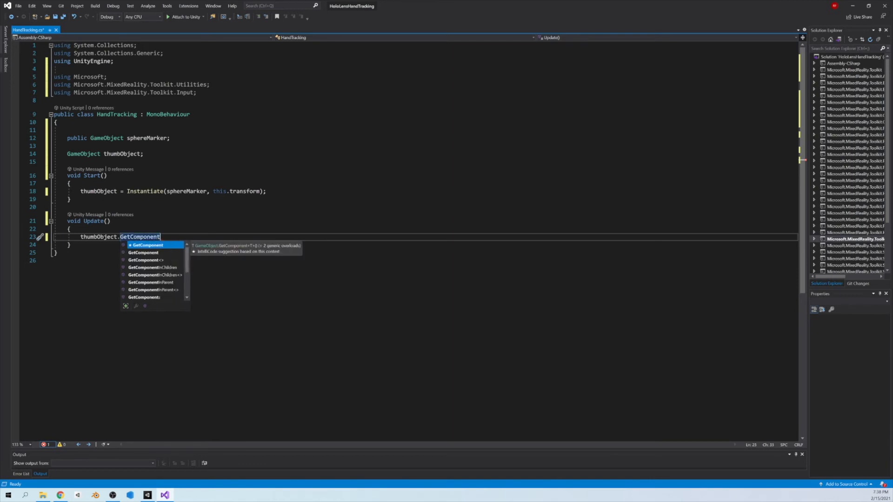
pyautogui.write('<Rendere>')
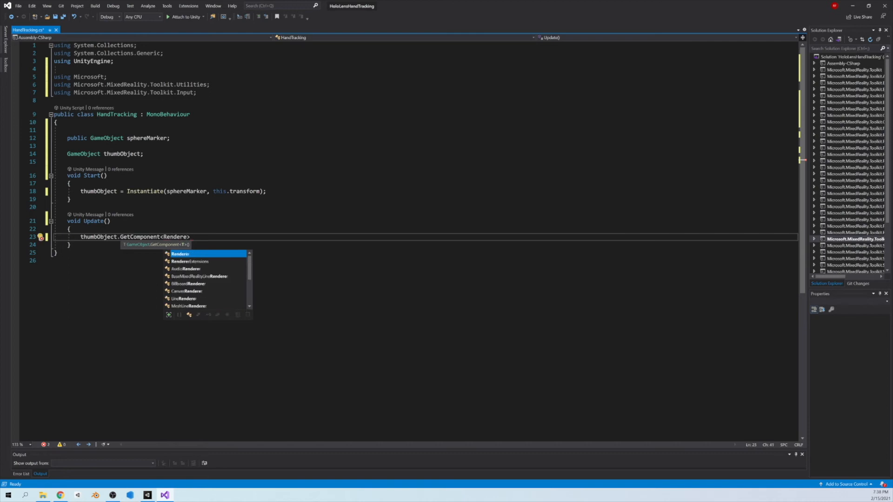
pyautogui.write('().')
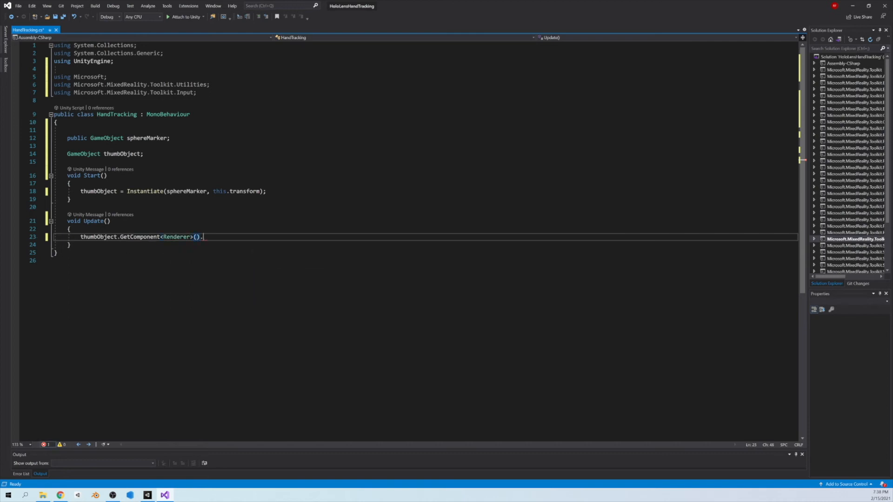
pyautogui.write('enabled =')
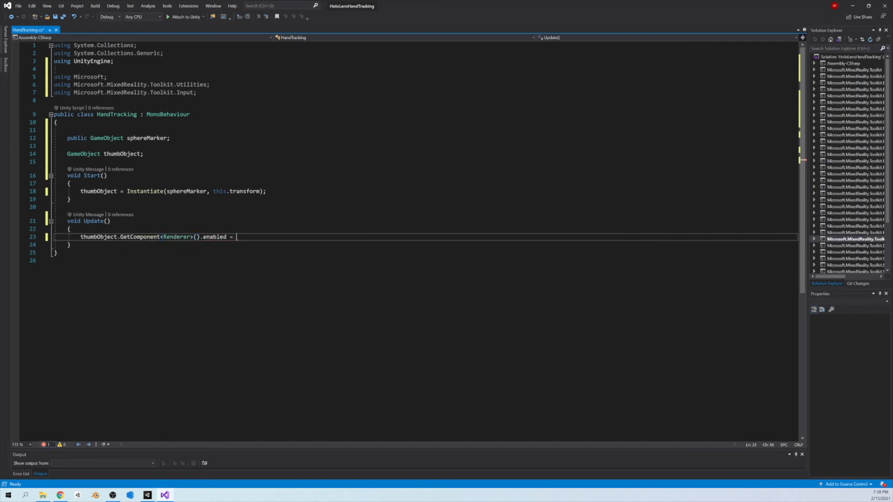
pyautogui.write('false;')
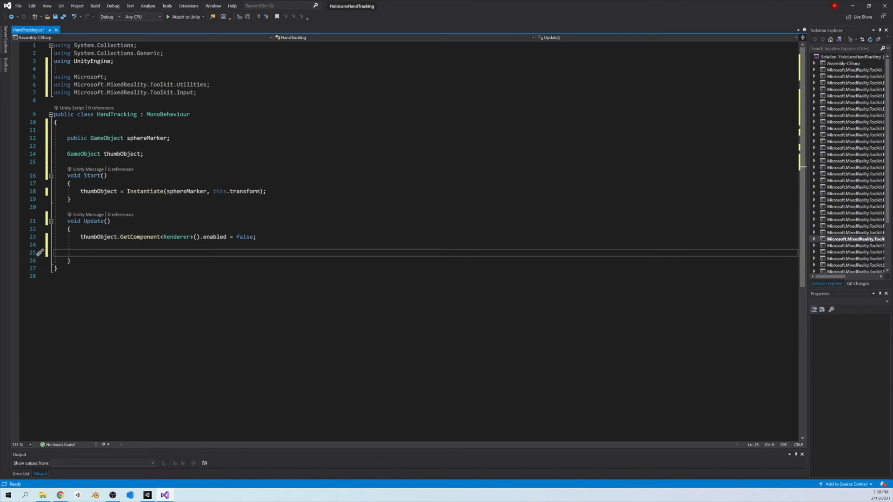
# Step: Begin 'if(HandJointUtils.TryGetJointPose(TrackedHandJoint.ThumbTip' in Update()
pyautogui.write('if')
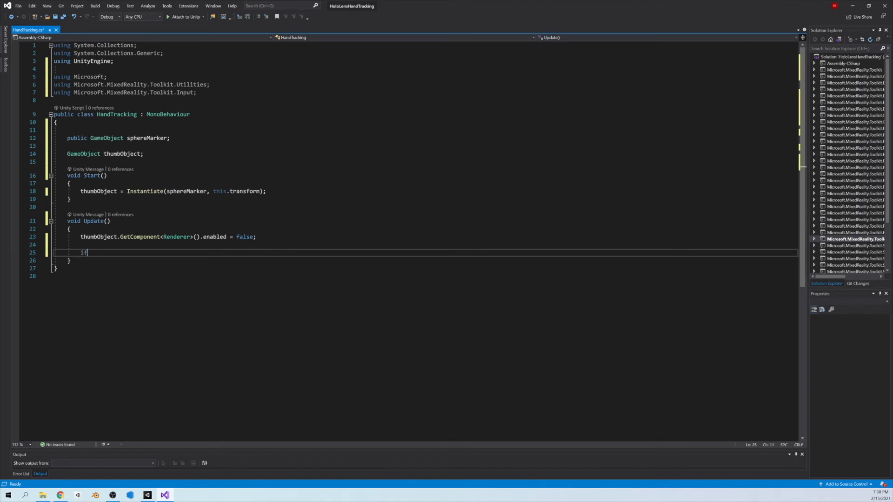
pyautogui.write('()')
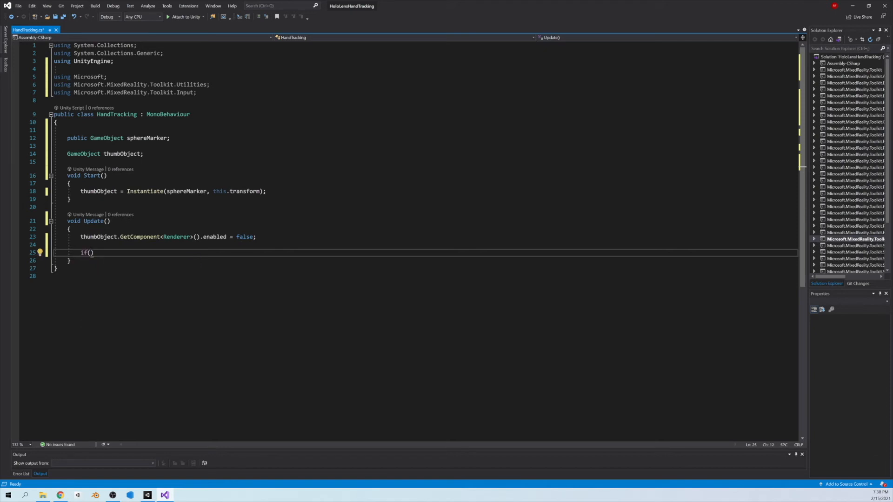
pyautogui.write('HandJoint')
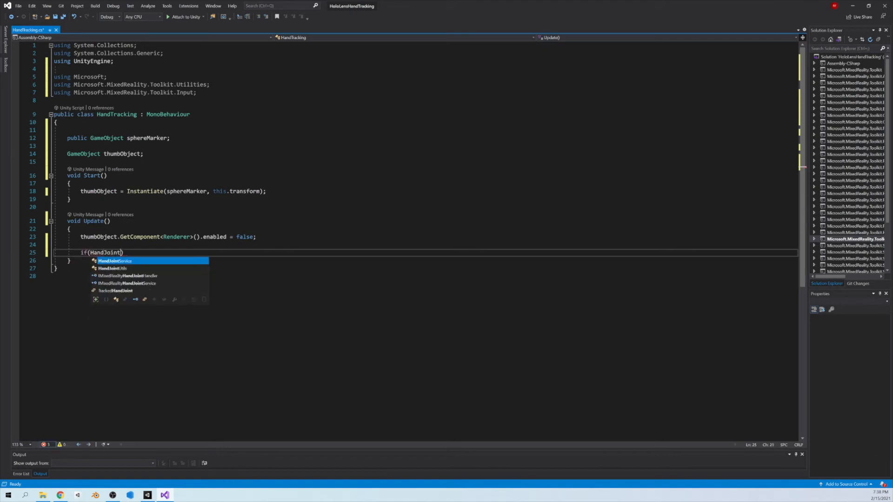
pyautogui.write('Utils')
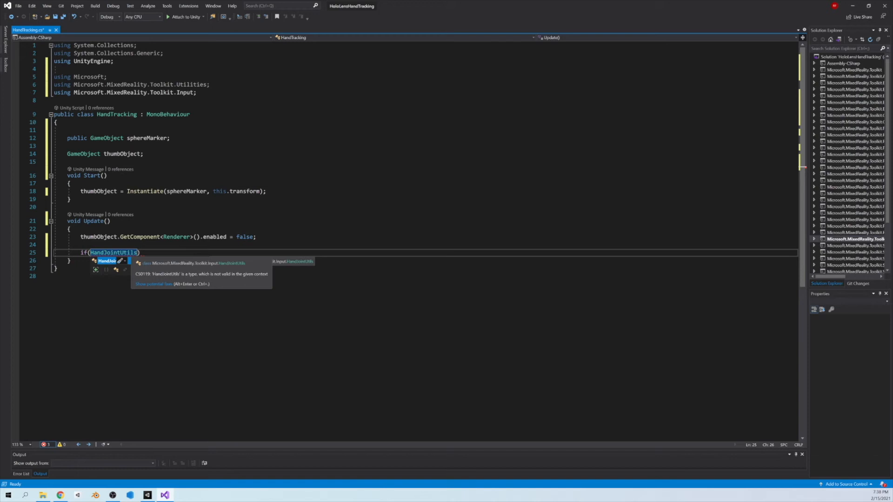
pyautogui.write('.TryGetJointPose')
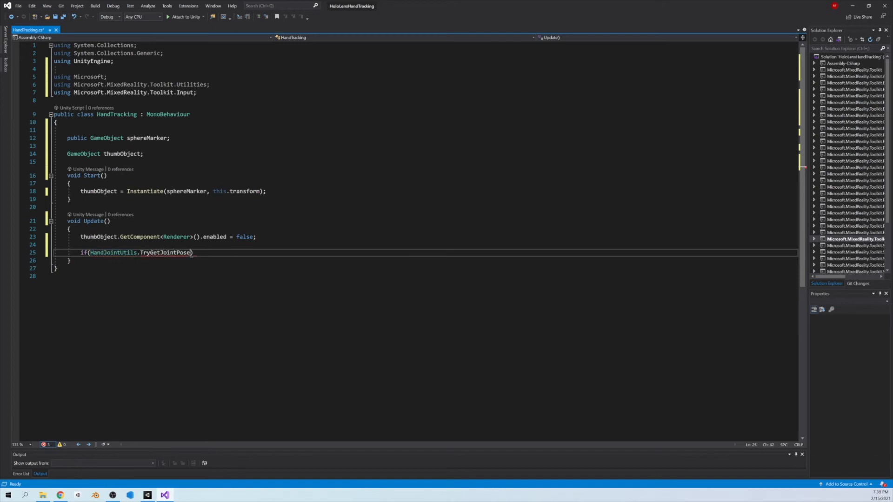
pyautogui.write('(')
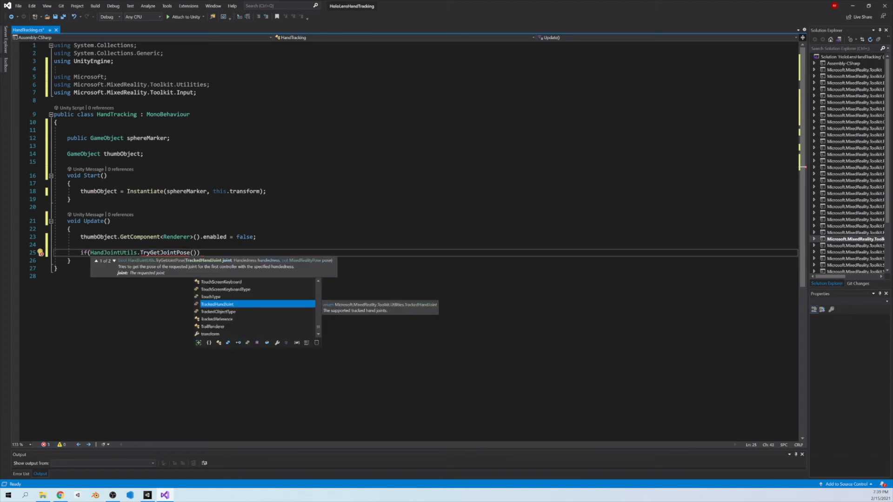
pyautogui.write('Trancked')
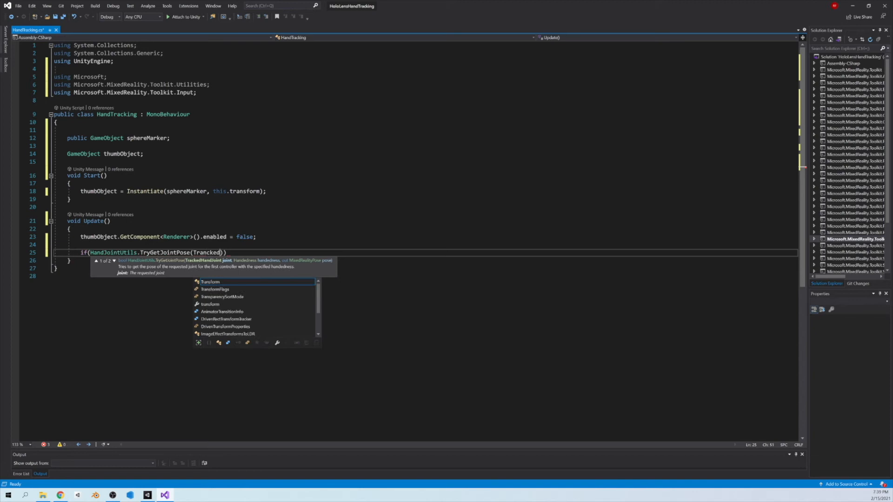
pyautogui.write('HandJoint')
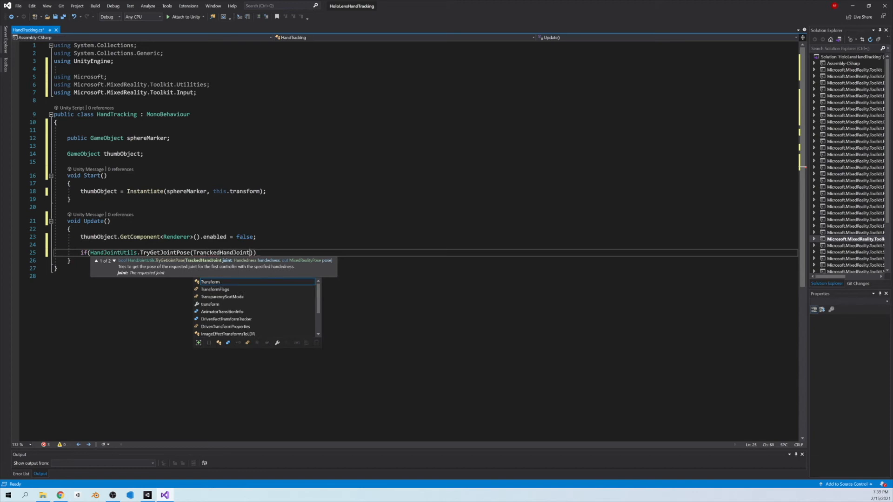
pyautogui.write('ThumbTip')
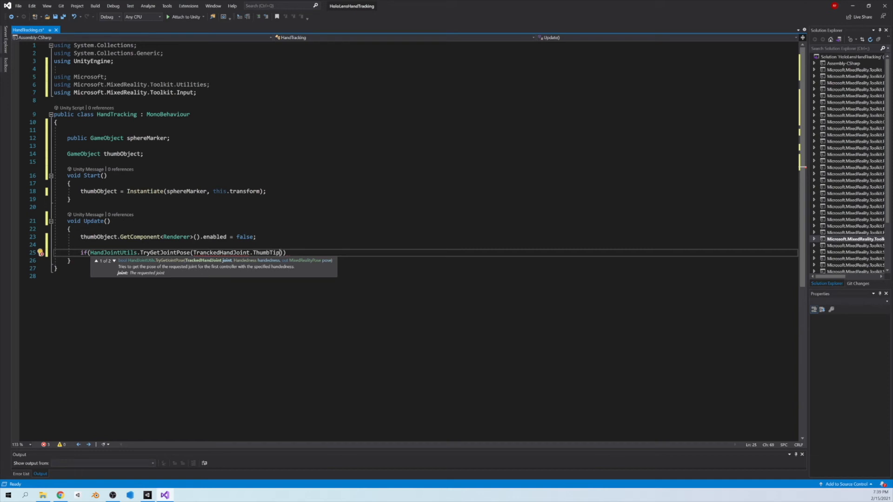
# Step: Complete the condition with 'Handedness.Right, out pose)' for the right thumb tip
pyautogui.write(',')
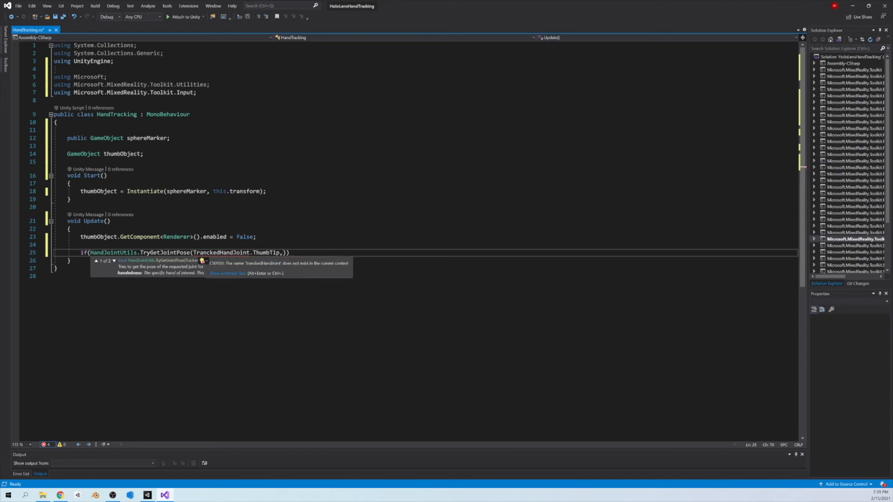
pyautogui.write('TrackedHandJoint')
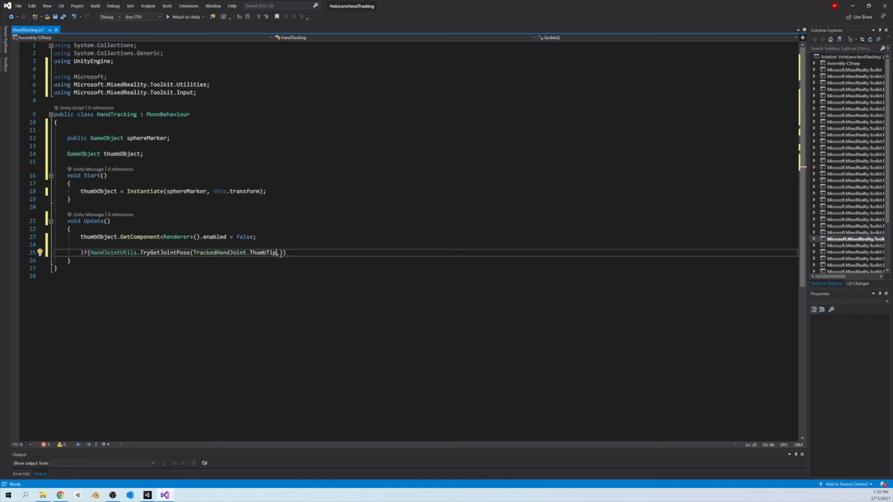
pyautogui.write(',')
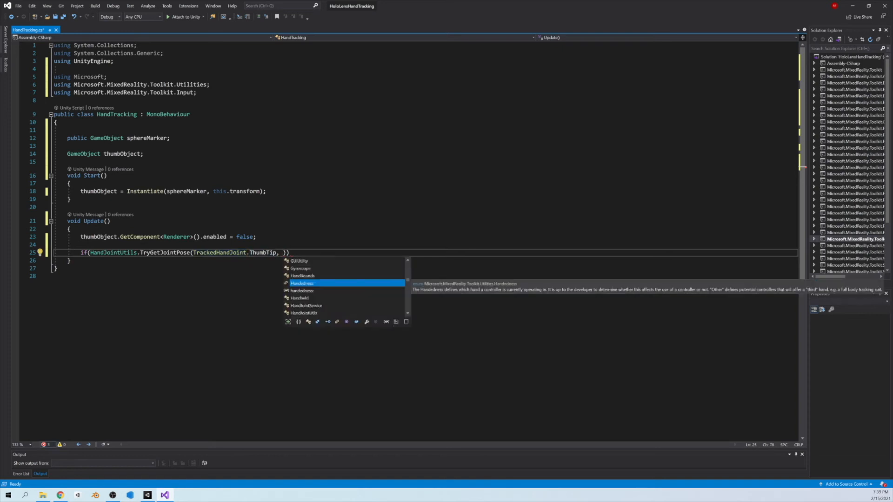
pyautogui.write('Handedness.Right,')
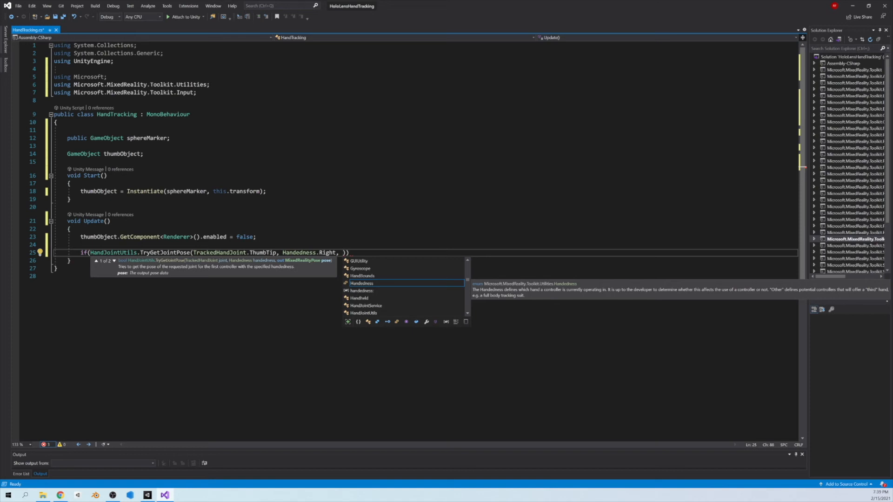
pyautogui.write('out po')
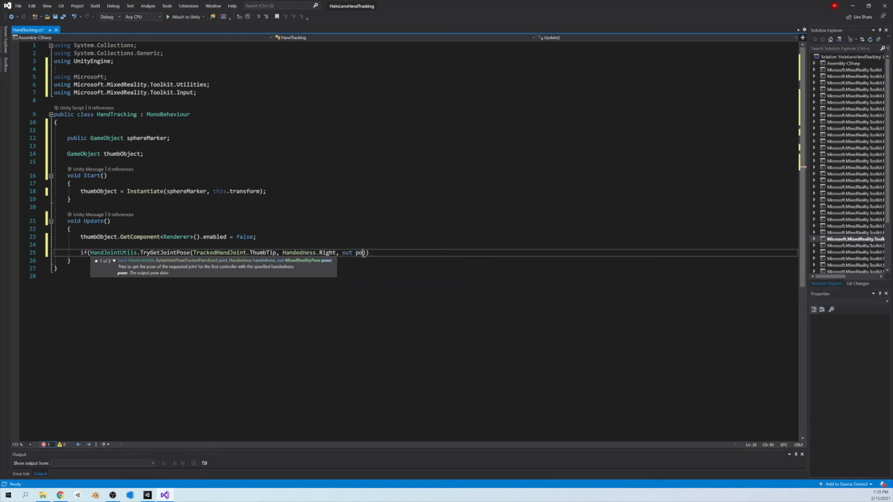
pyautogui.write('se)')
pyautogui.write('{')
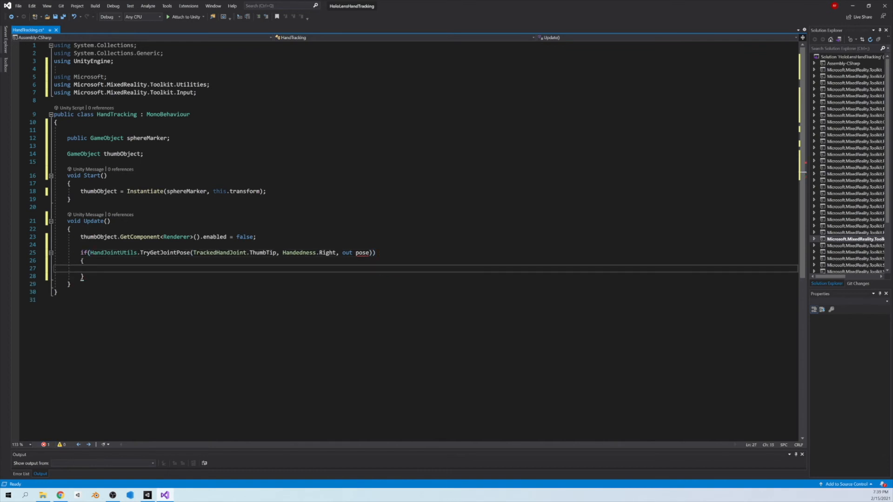
# Step: Declare a 'MixedRealityPose pose;' field above Start() in the HandTracking class
pyautogui.doubleClick(363, 252)
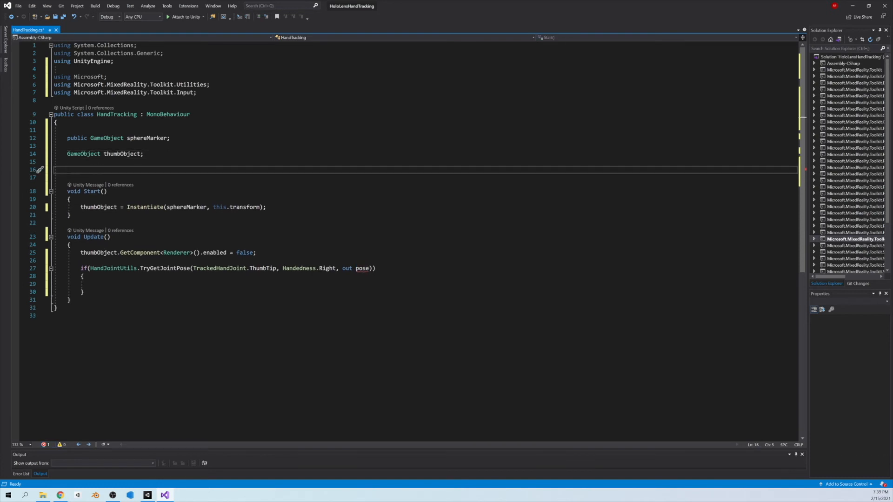
pyautogui.write('MixedRealityPose pose;')
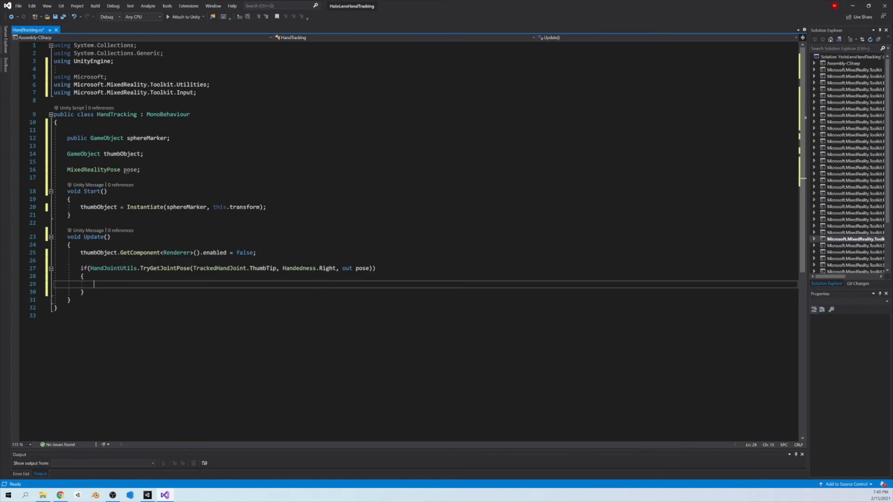
# Step: Inside the if-block, write 'thumbObject.GetComponent<Renderer>().enabled = true;'
pyautogui.write('thum')
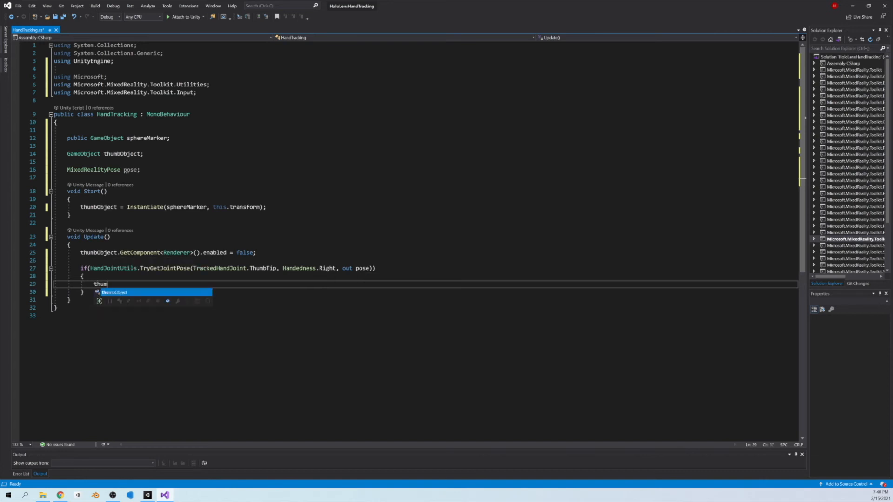
pyautogui.press('Tab')
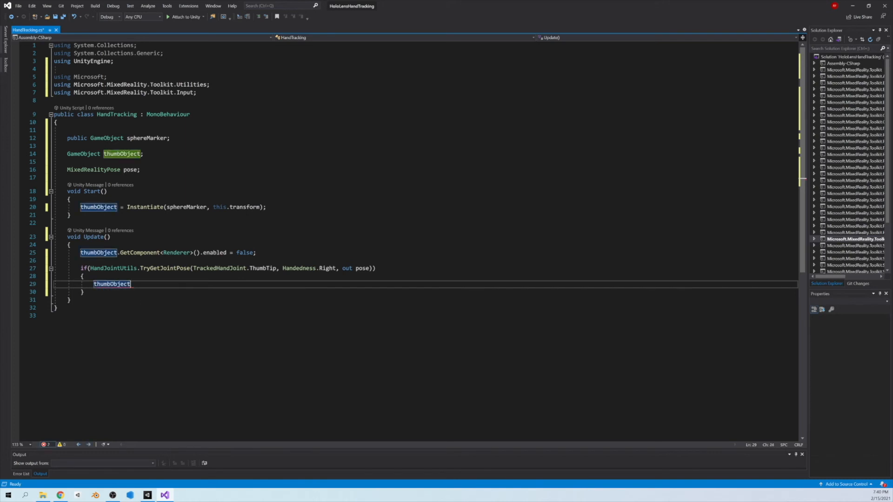
pyautogui.write('.')
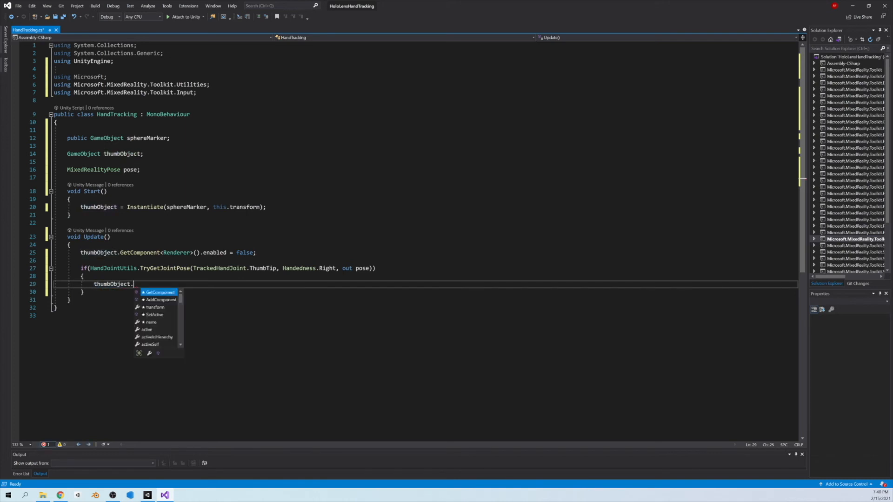
pyautogui.write('GetComponent<Renderer>(')
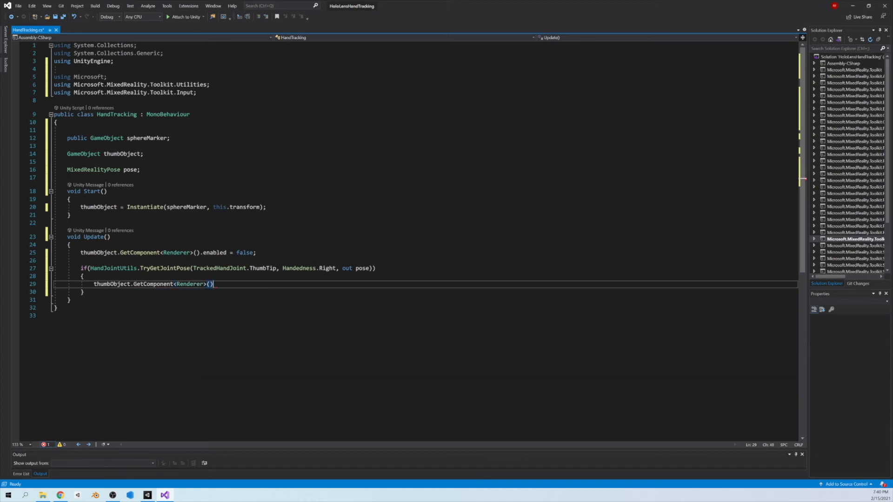
pyautogui.write('.enabled =')
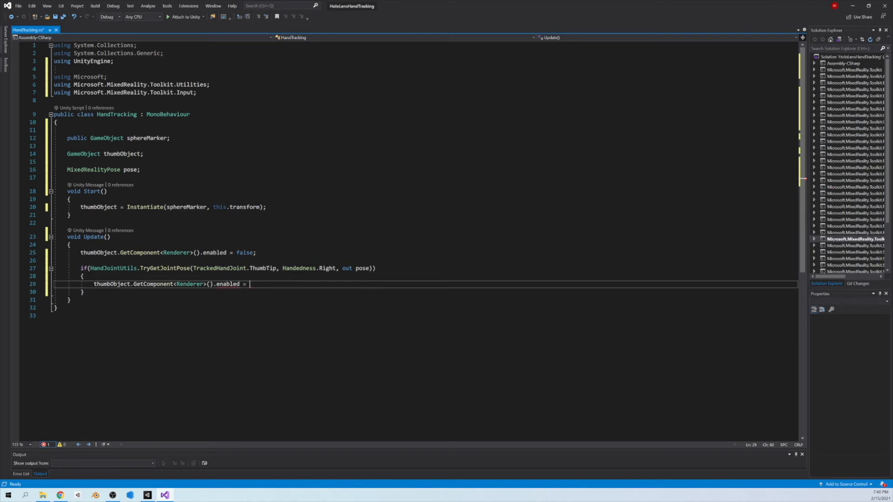
pyautogui.write('true;')
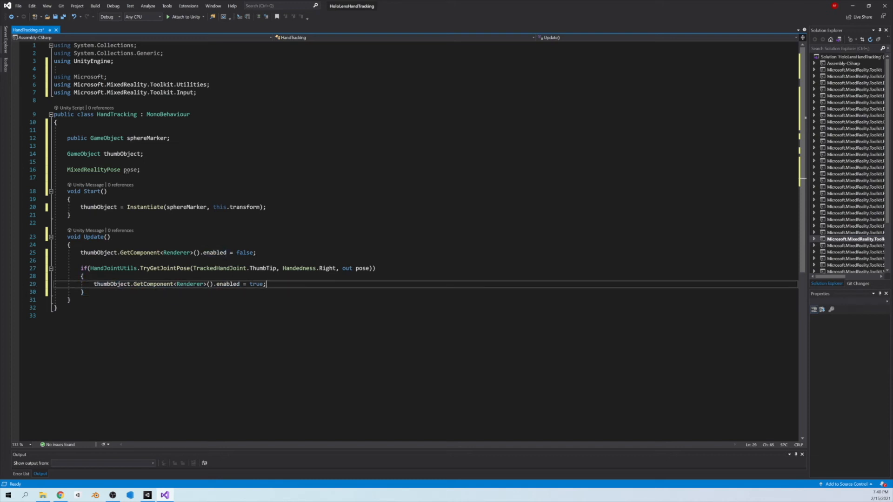
# Step: Add 'thumbObject.transform.position = pose.Position;' and save HandTracking.cs
pyautogui.press('enter')
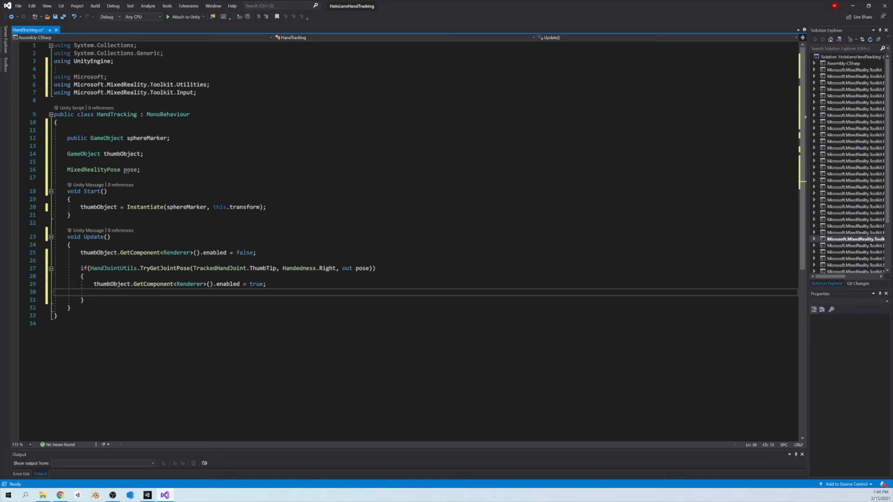
pyautogui.write('thumbObject.')
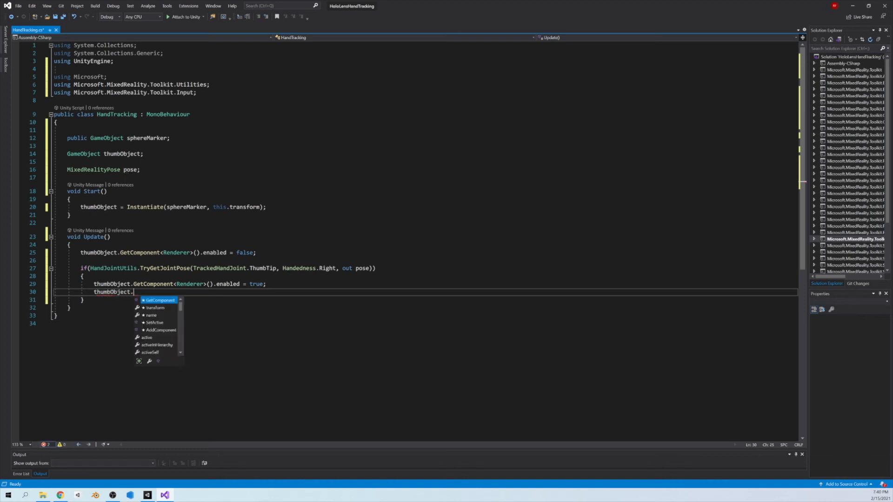
pyautogui.write('transform.position')
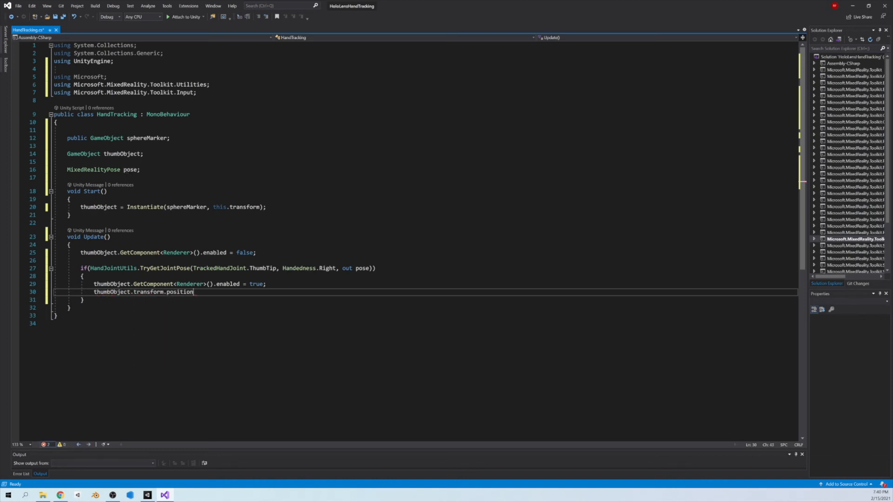
pyautogui.write('= pose.')
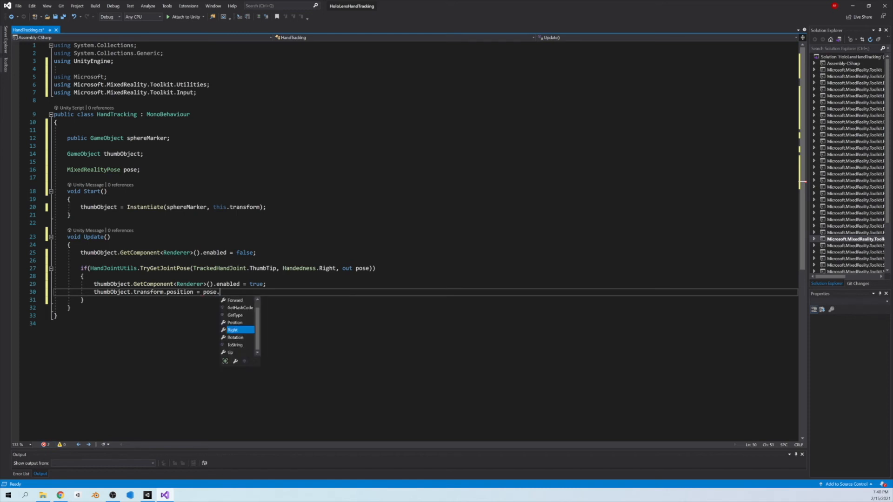
pyautogui.write('Position1;')
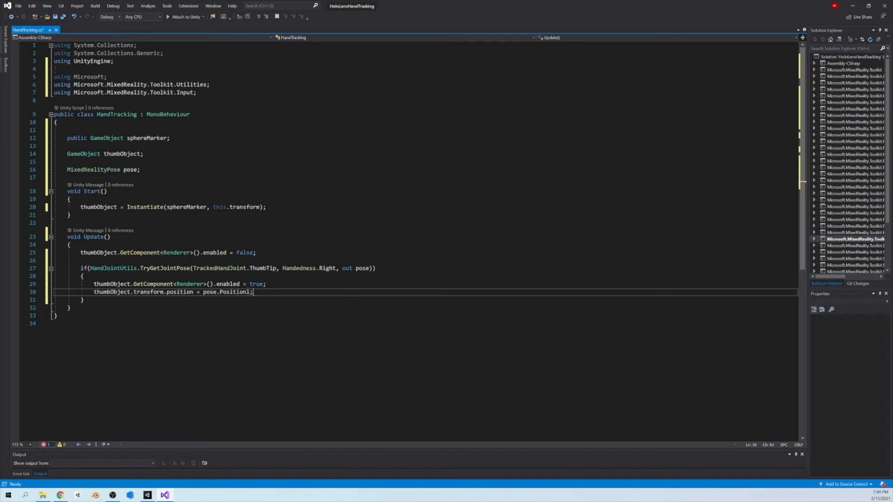
pyautogui.press('Backspace')
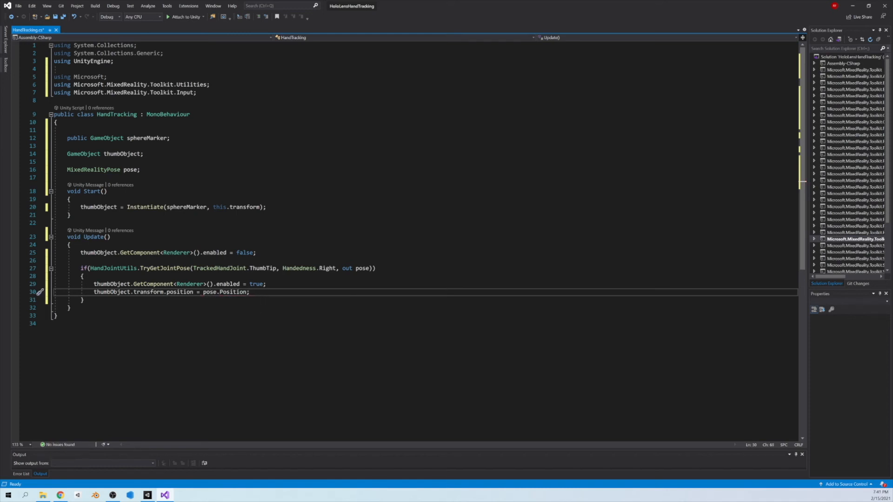
pyautogui.press('ctrl+s')
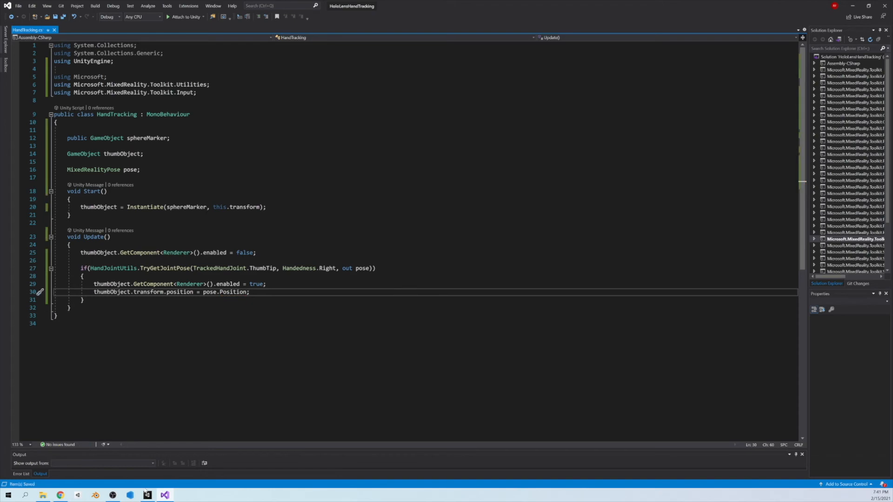
# Step: Drag the Sphere prefab into HandTrackingController's Sphere Marker field, then return to Visual Studio
pyautogui.click(146, 494)
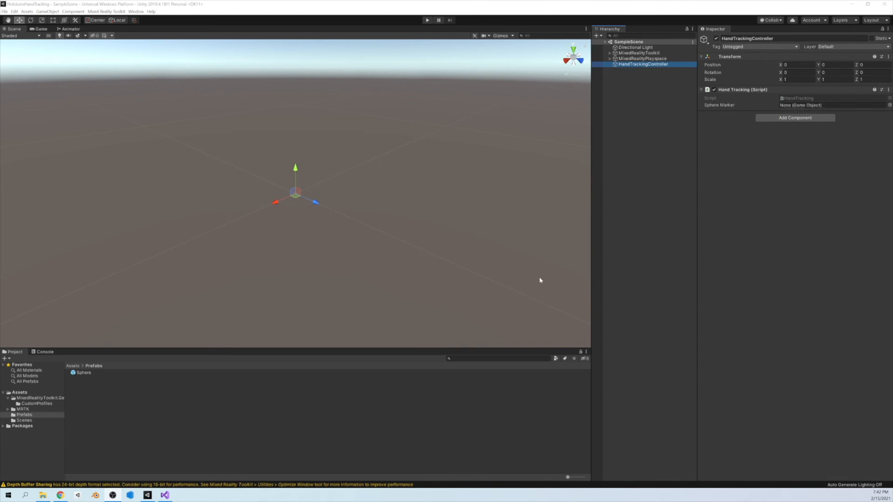
pyautogui.click(83, 372)
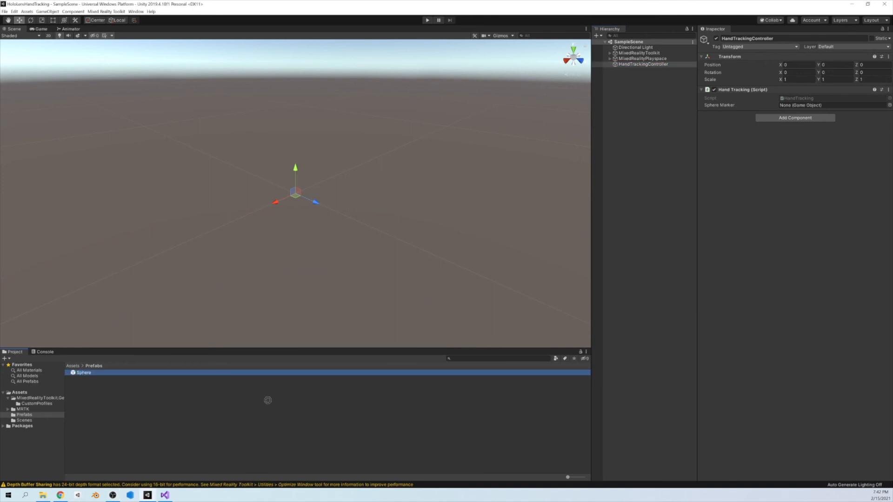
pyautogui.moveTo(83, 372); pyautogui.dragTo(815, 105)
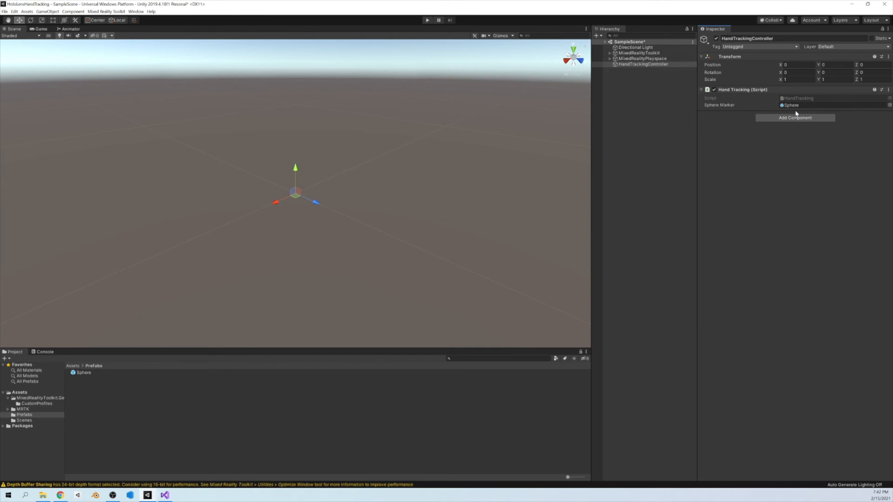
pyautogui.click(428, 19)
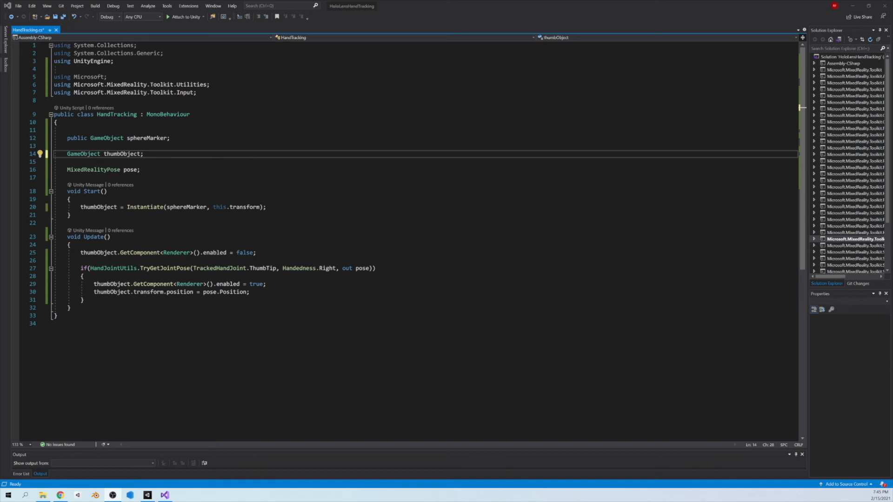
# Step: Declare indexObject, middleObject, ringObject and pinkyObject GameObject fields alongside thumbObject
pyautogui.write('GameObject indexObject;')
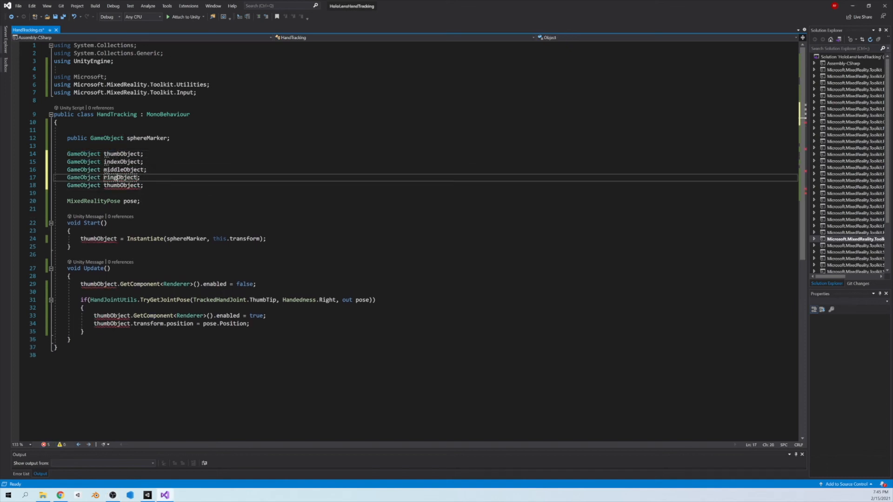
pyautogui.write('pinkyObject = Instantiate(sphereMarker, this.transform);')
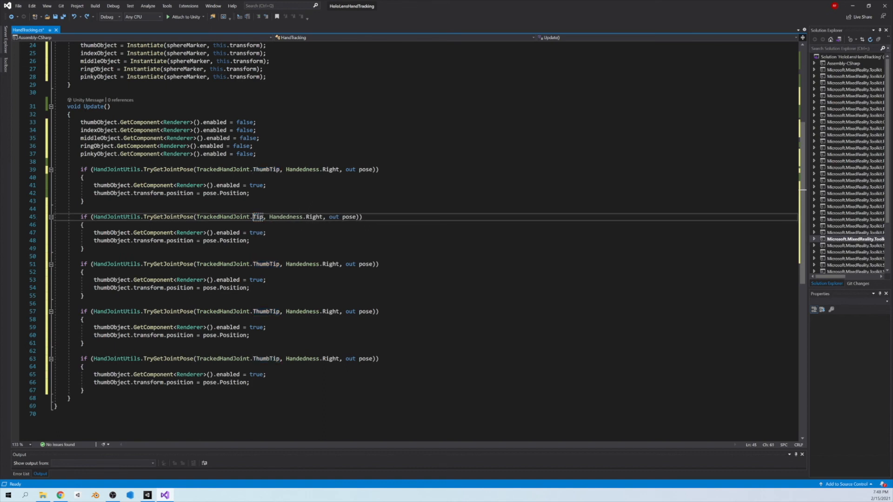
# Step: Replace ThumbTip with IndexTip, MiddleTip, RingTip and PinkyTip in the copies and rename thumbObject to indexObject
pyautogui.write('MiddleTip')
pyautogui.write('Index')
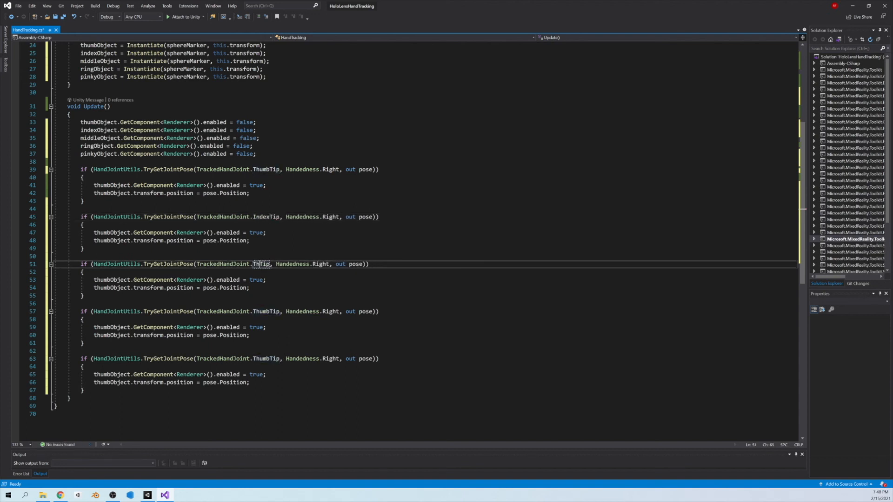
pyautogui.write('MiddleTip')
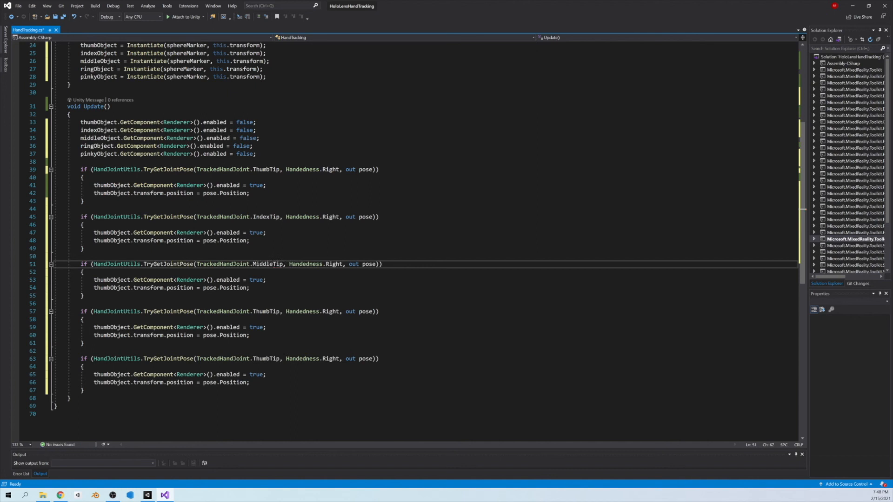
pyautogui.doubleClick(267, 264)
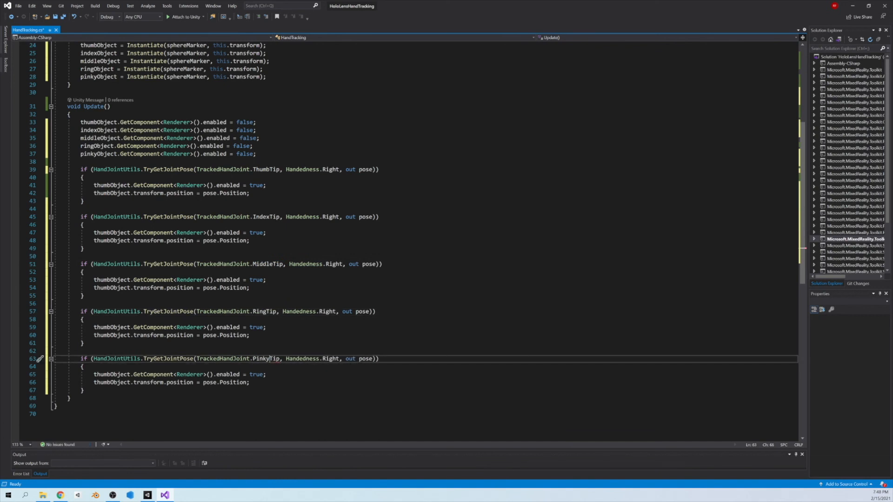
pyautogui.doubleClick(98, 122)
pyautogui.write('index')
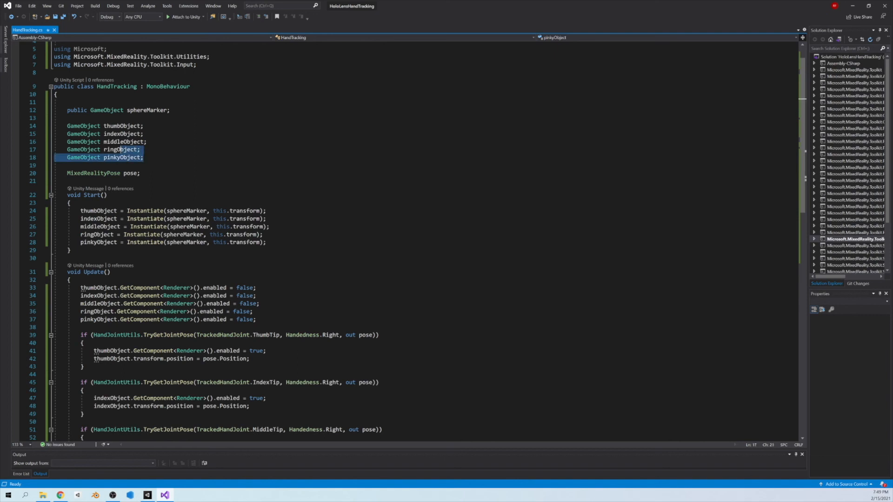
pyautogui.click(144, 126)
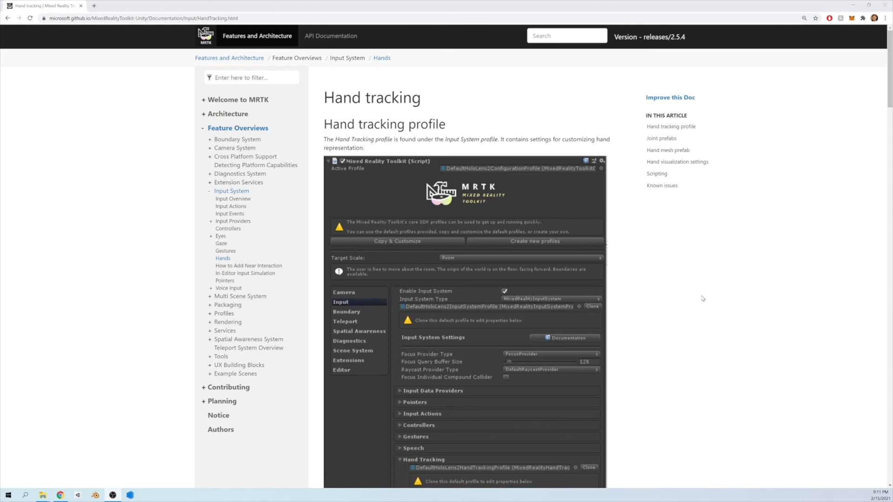
pyautogui.moveTo(503, 235)
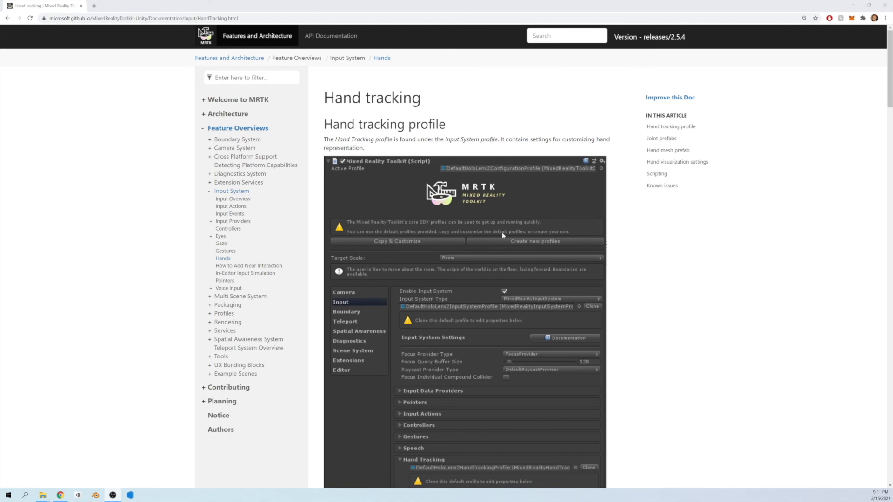
pyautogui.moveTo(463, 277)
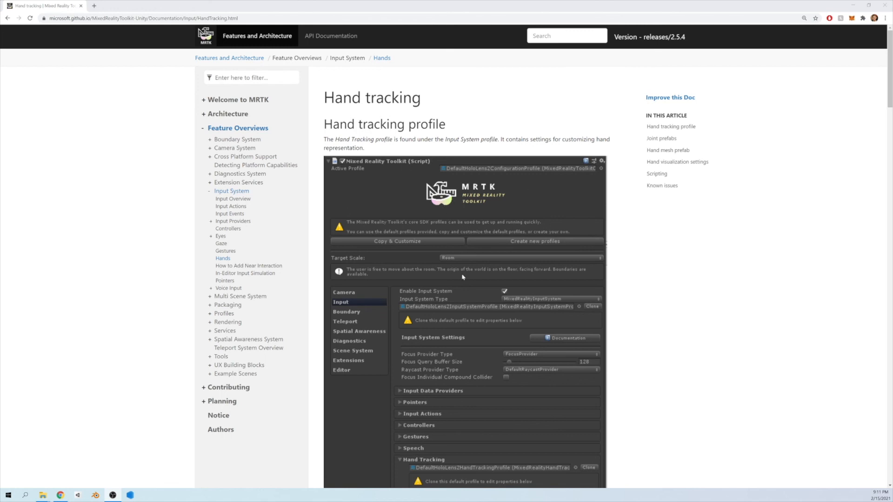
# Step: Scroll the MRTK Hand tracking article past Joint prefabs and Scripting to Hand tracking events
pyautogui.scroll(-3)
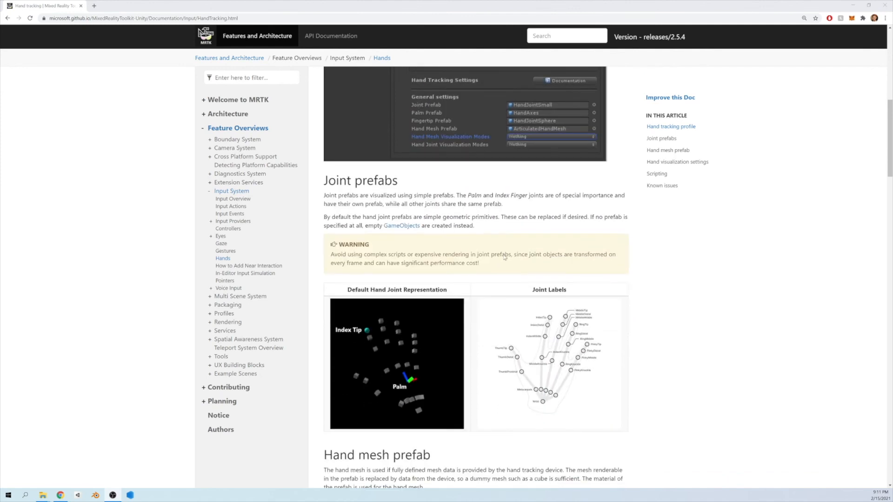
pyautogui.moveTo(550, 328)
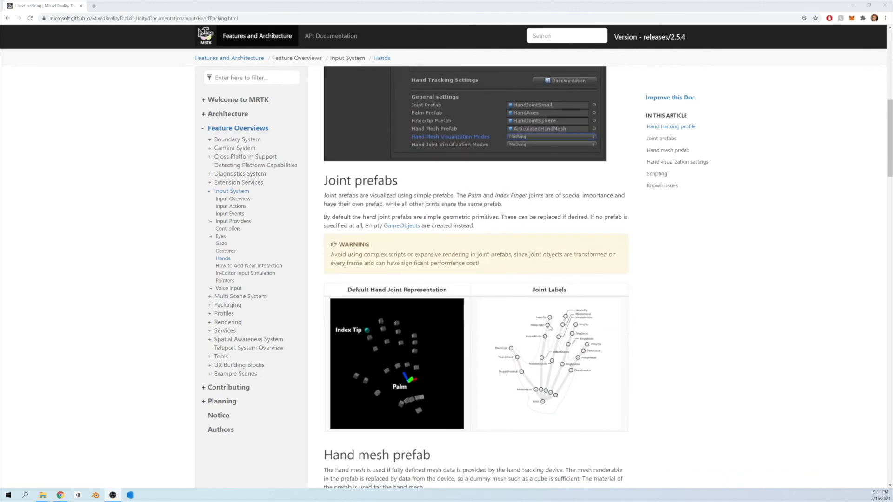
pyautogui.moveTo(545, 340)
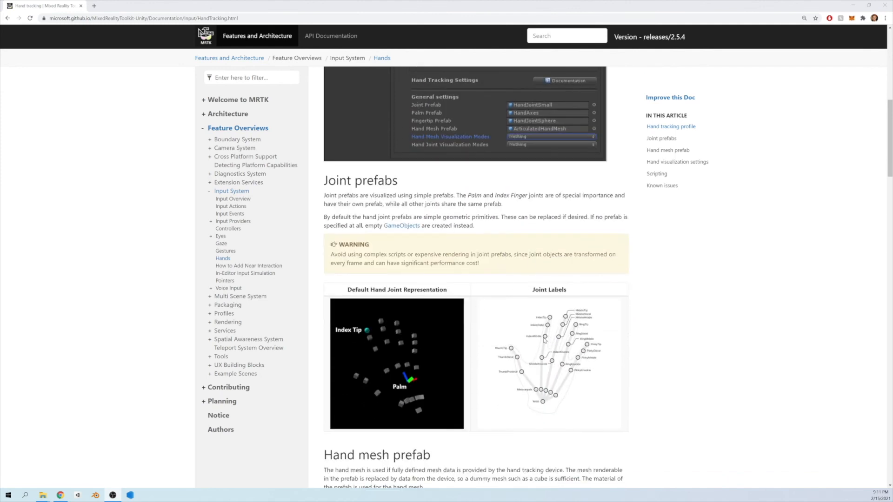
pyautogui.moveTo(540, 331)
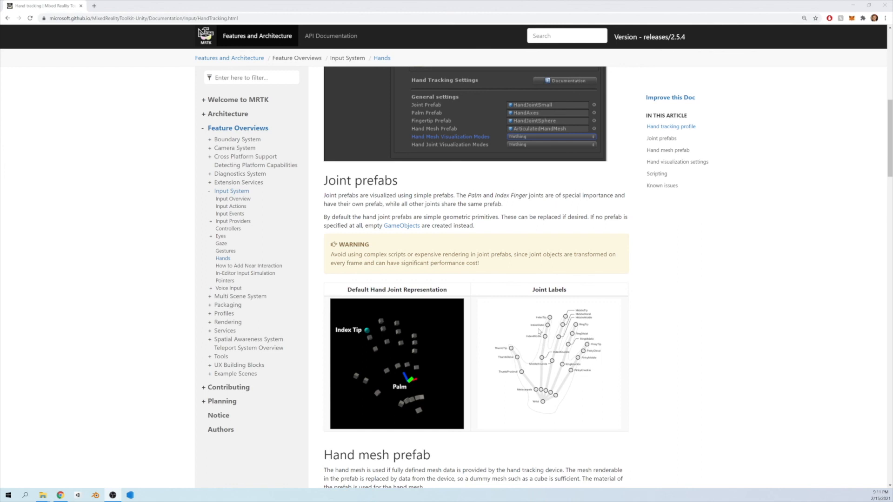
pyautogui.moveTo(580, 369)
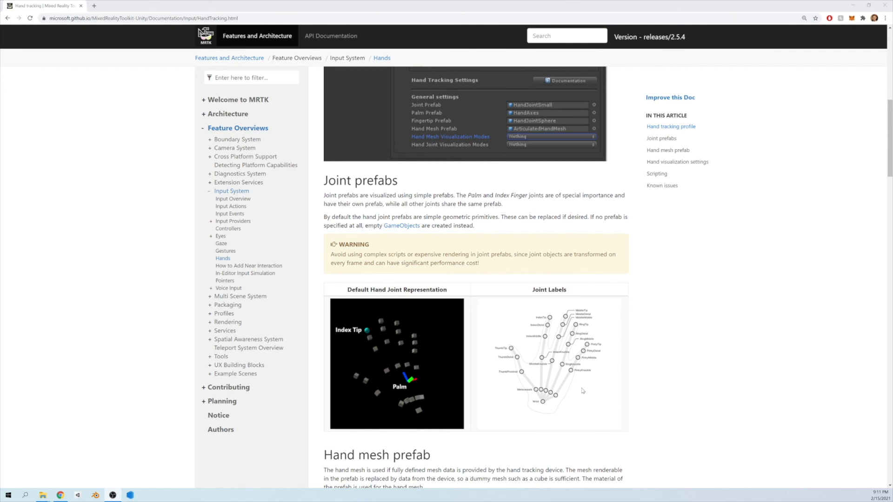
pyautogui.scroll(-3)
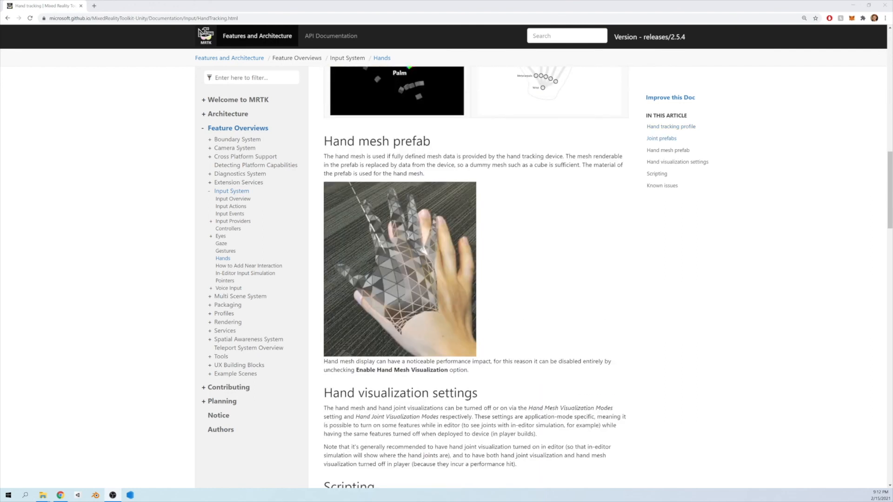
pyautogui.scroll(-3)
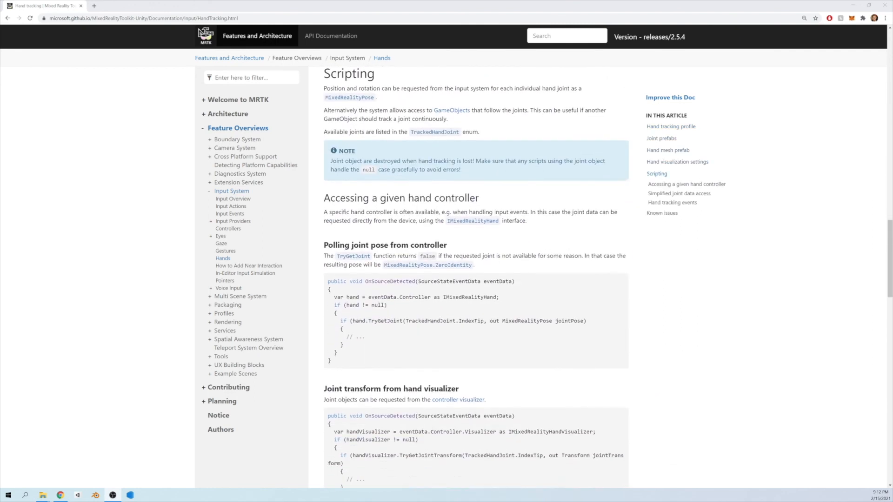
pyautogui.scroll(-3)
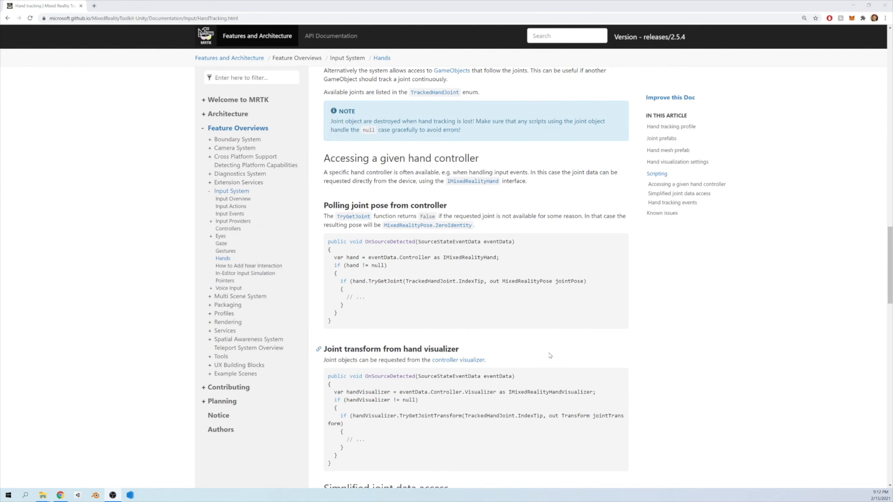
pyautogui.moveTo(466, 341)
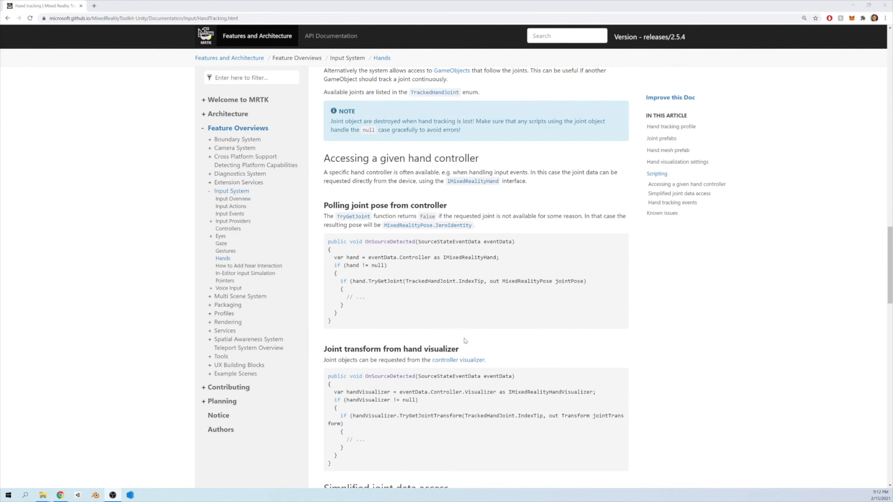
pyautogui.moveTo(478, 365)
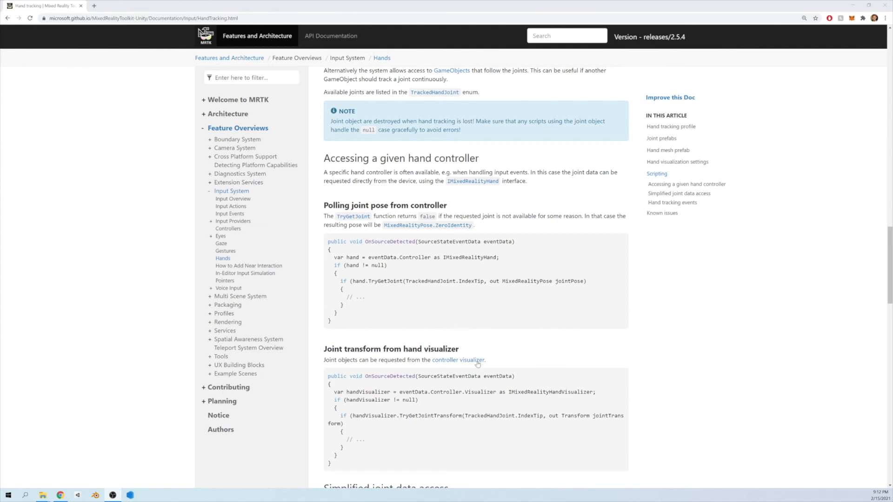
pyautogui.scroll(-3)
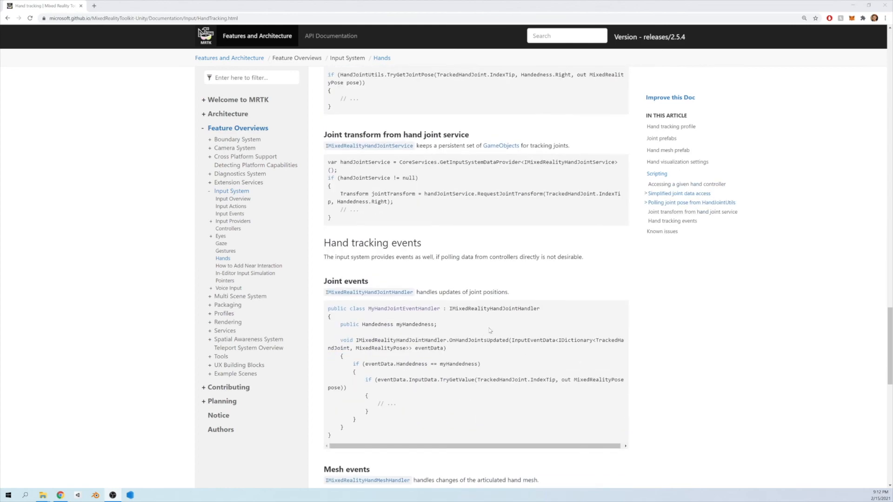